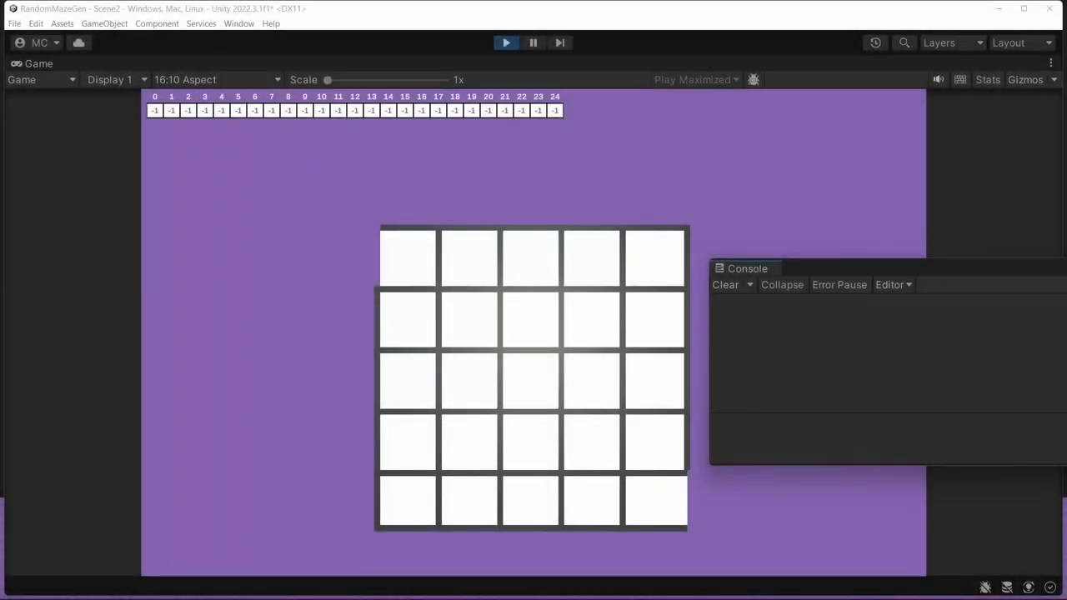
mouse_move(417, 312)
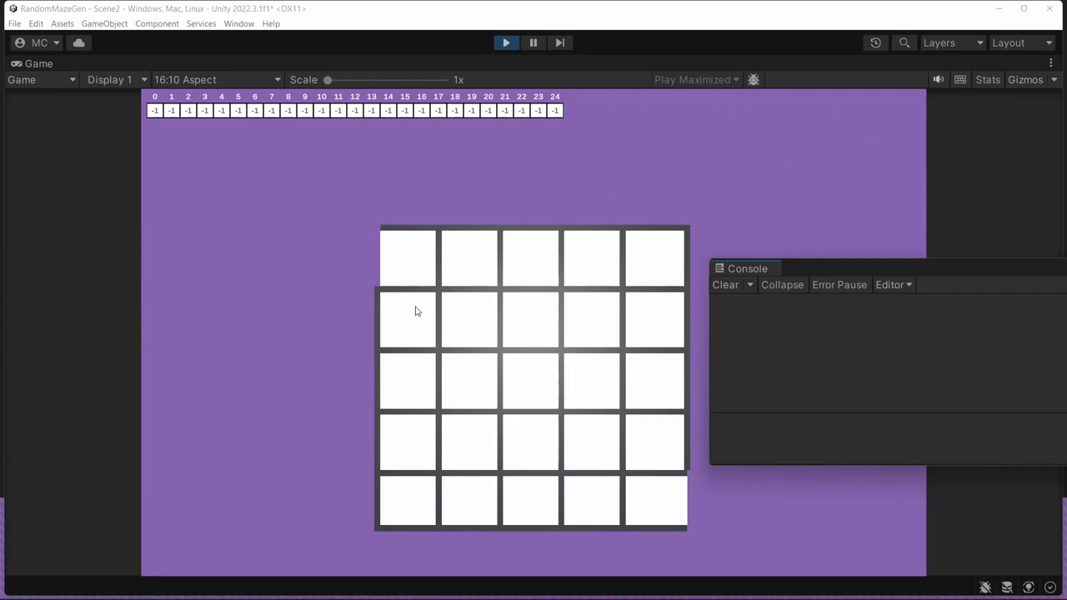
mouse_move(637, 393)
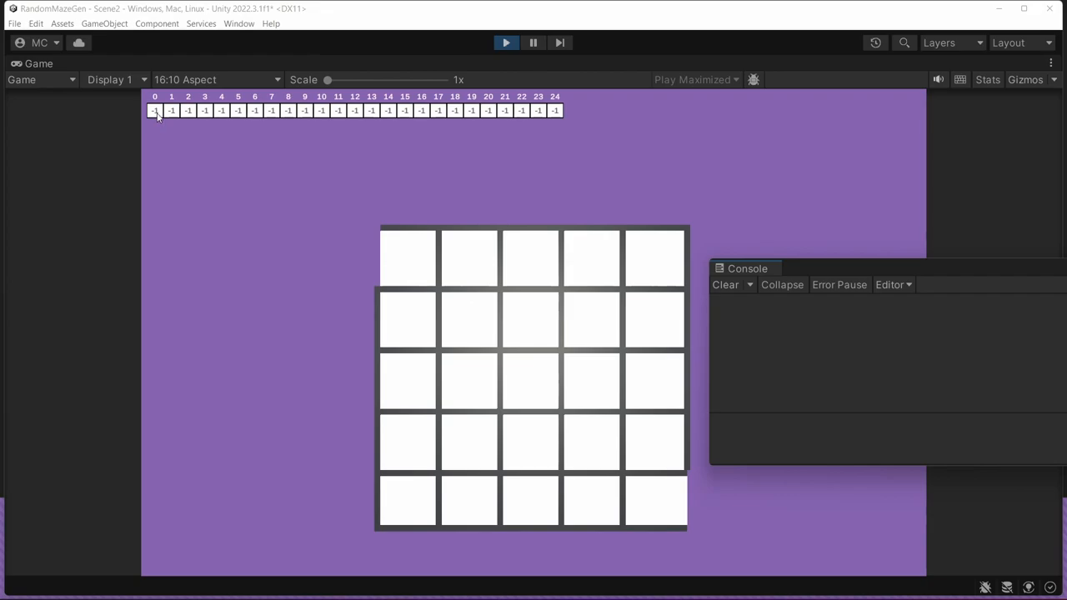
mouse_move(445, 116)
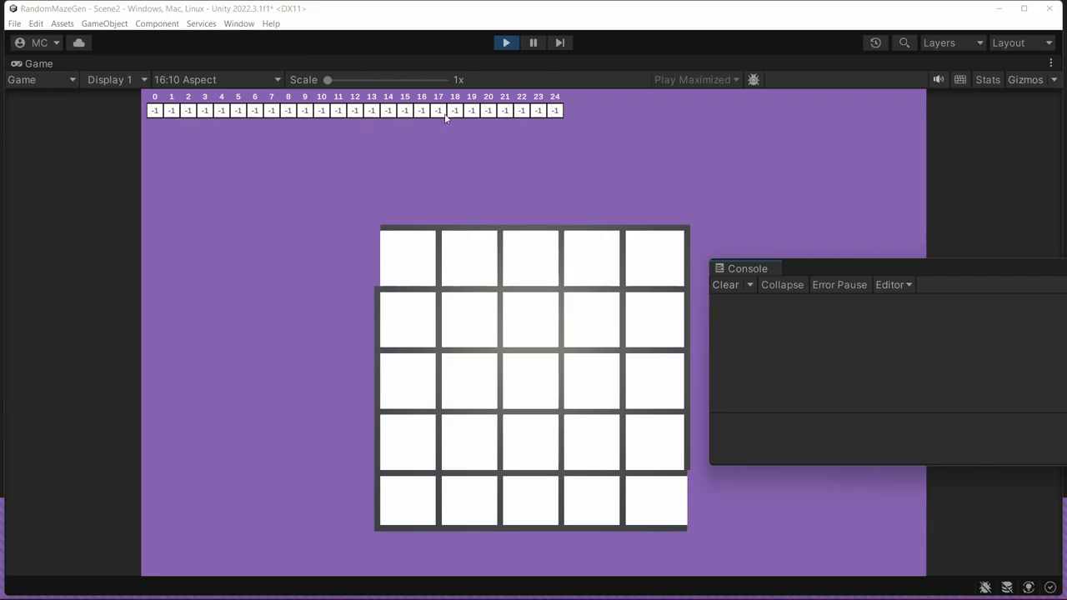
mouse_move(267, 130)
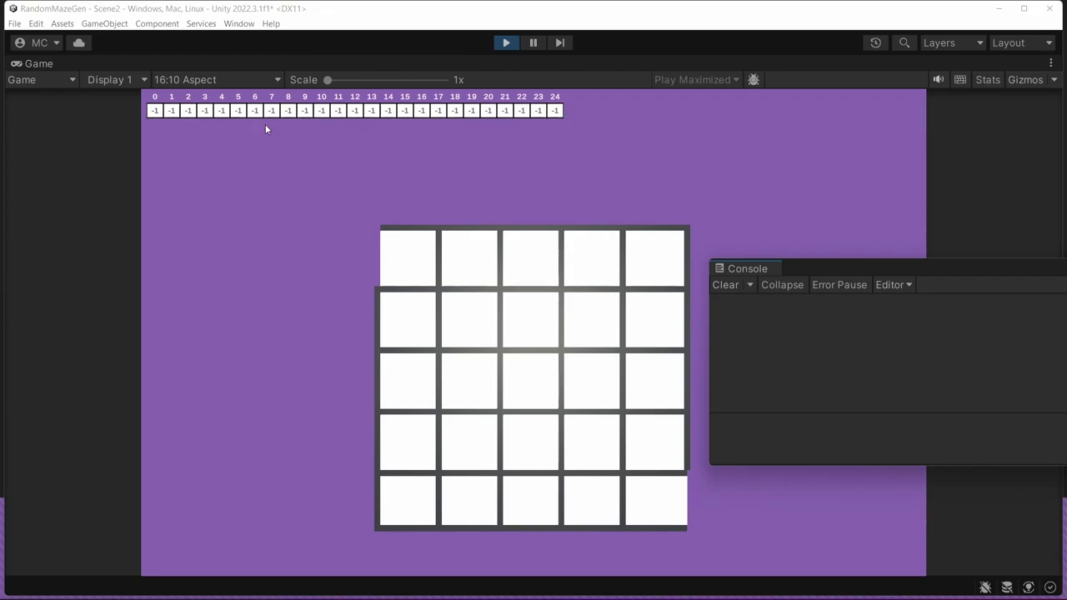
mouse_move(550, 130)
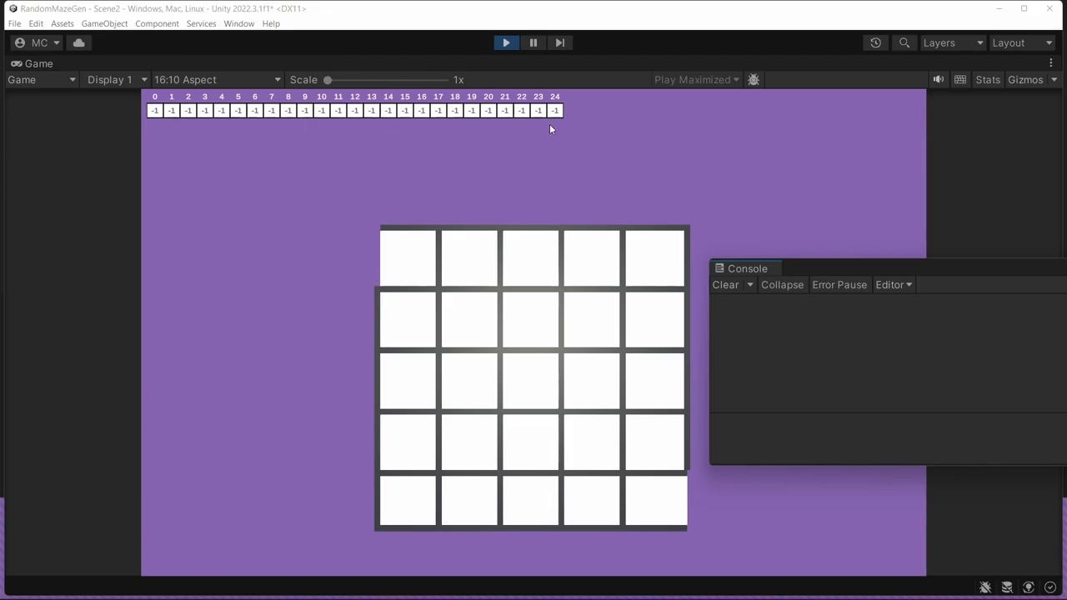
mouse_move(590, 277)
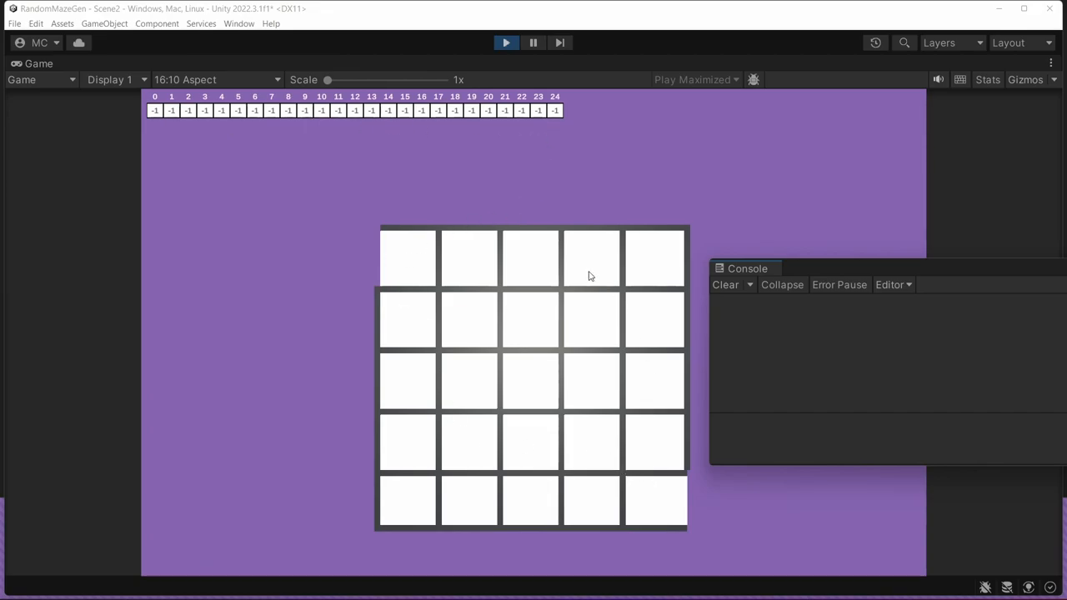
mouse_move(840, 368)
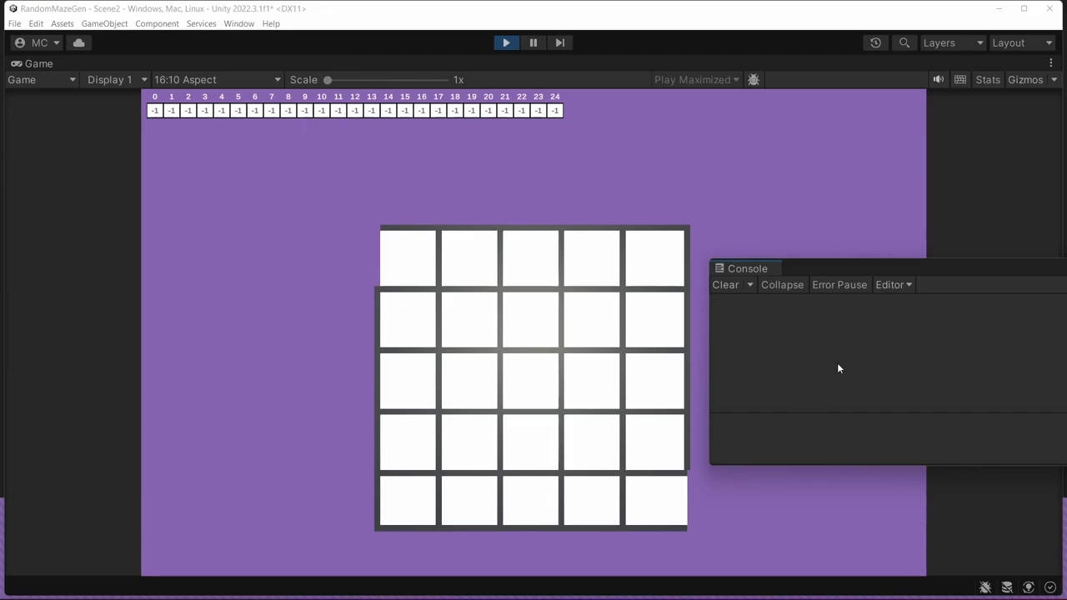
mouse_move(790, 380)
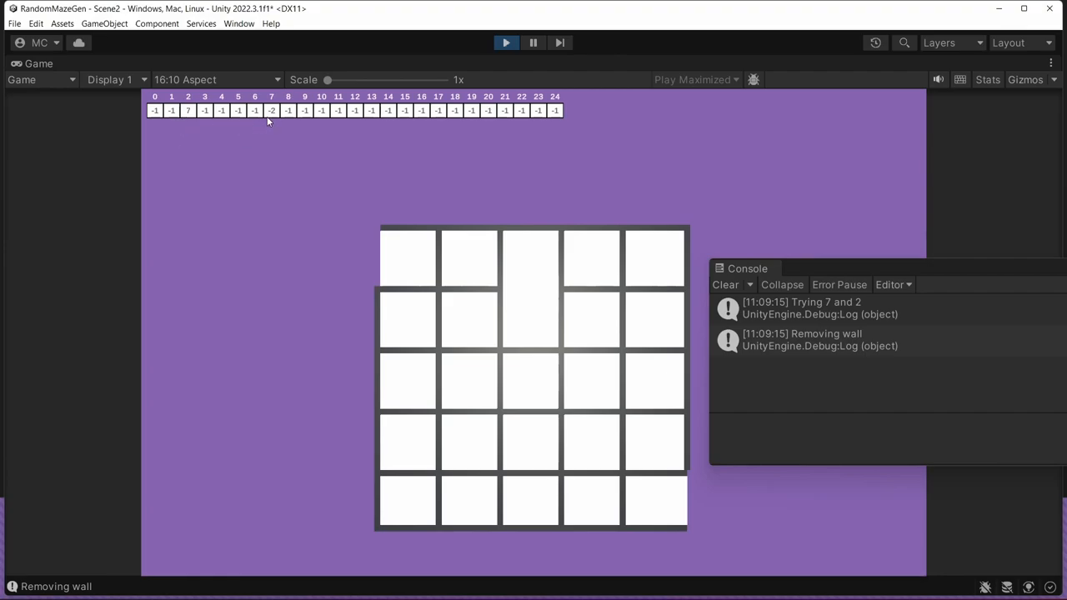
mouse_move(242, 134)
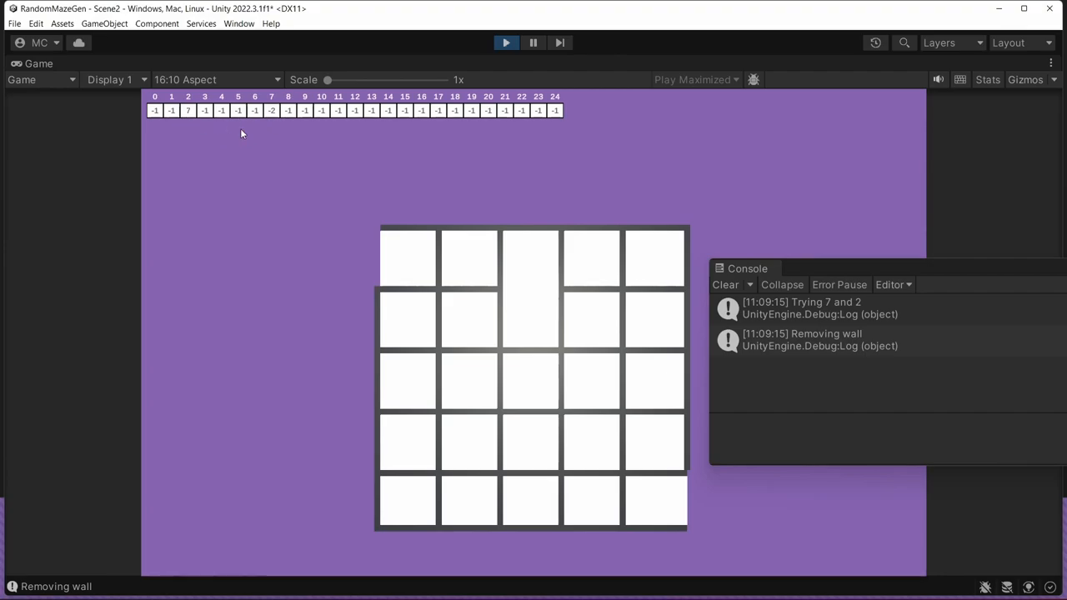
mouse_move(277, 127)
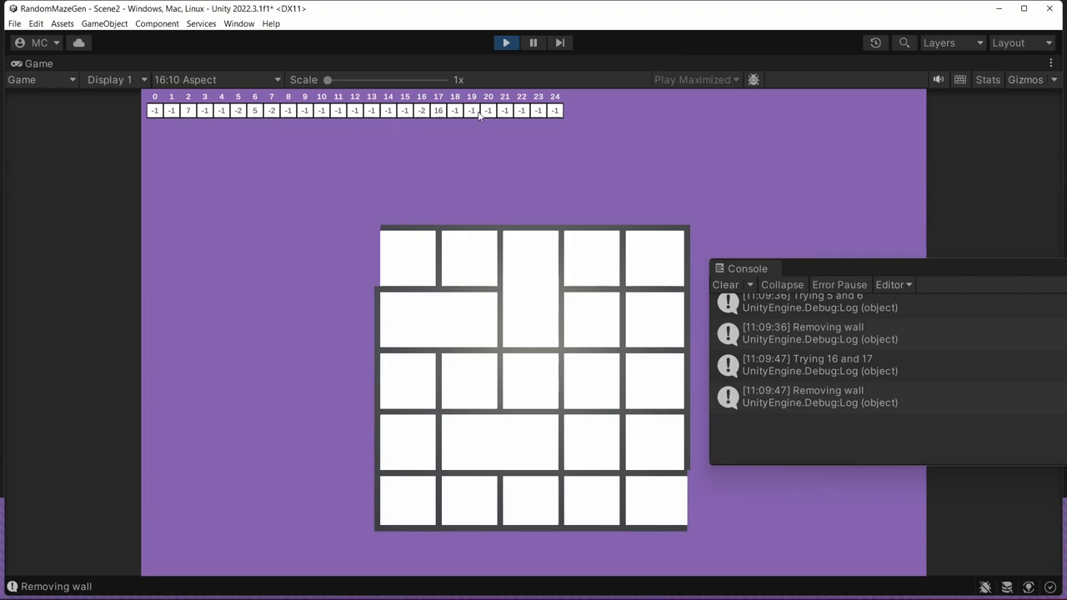
mouse_move(419, 123)
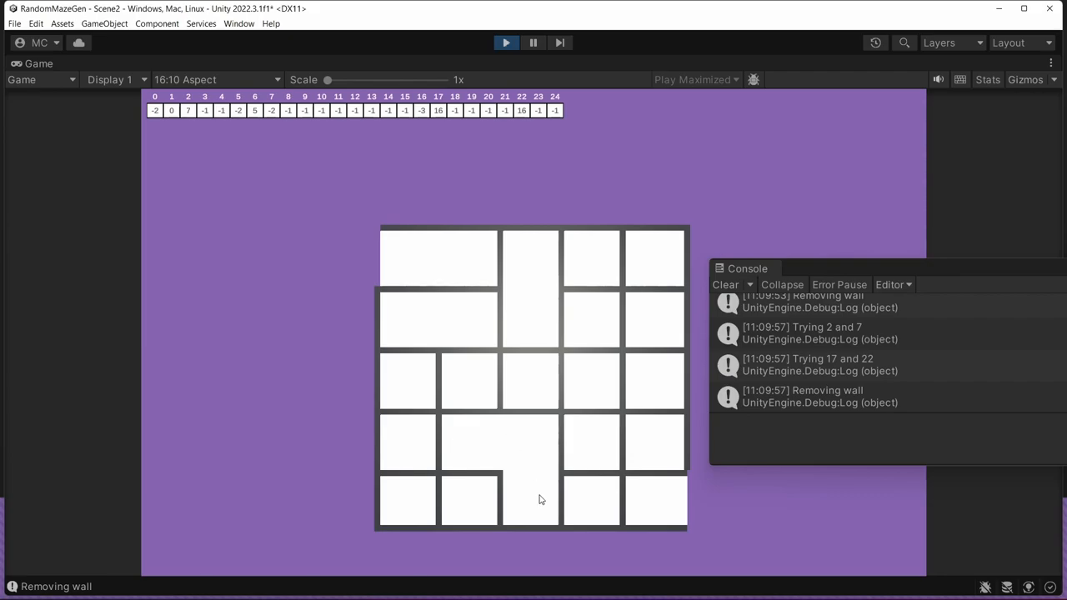
mouse_move(536, 490)
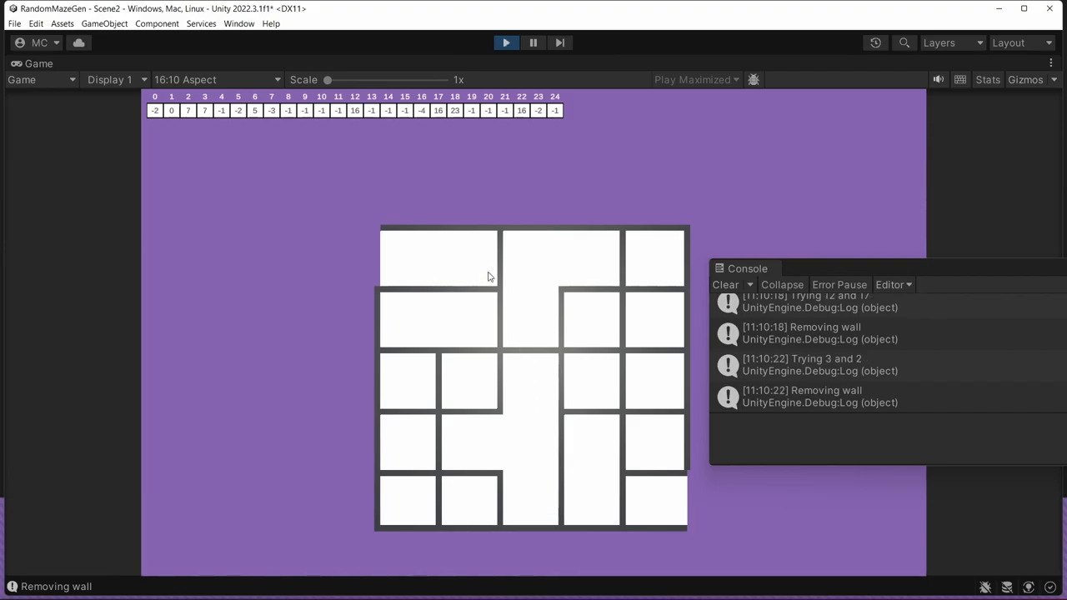
mouse_move(514, 267)
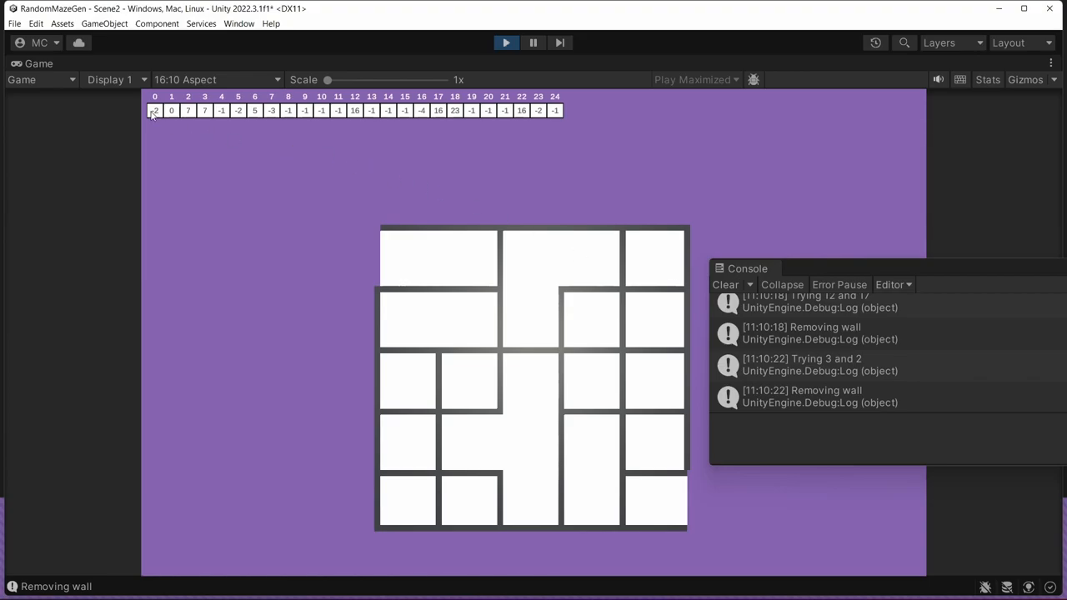
mouse_move(297, 126)
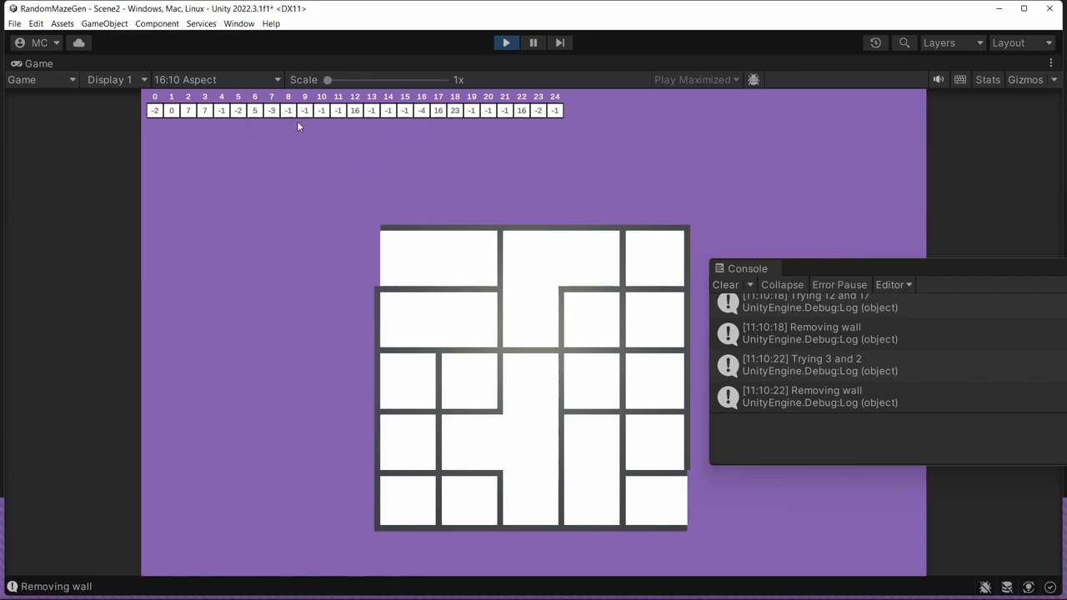
mouse_move(453, 130)
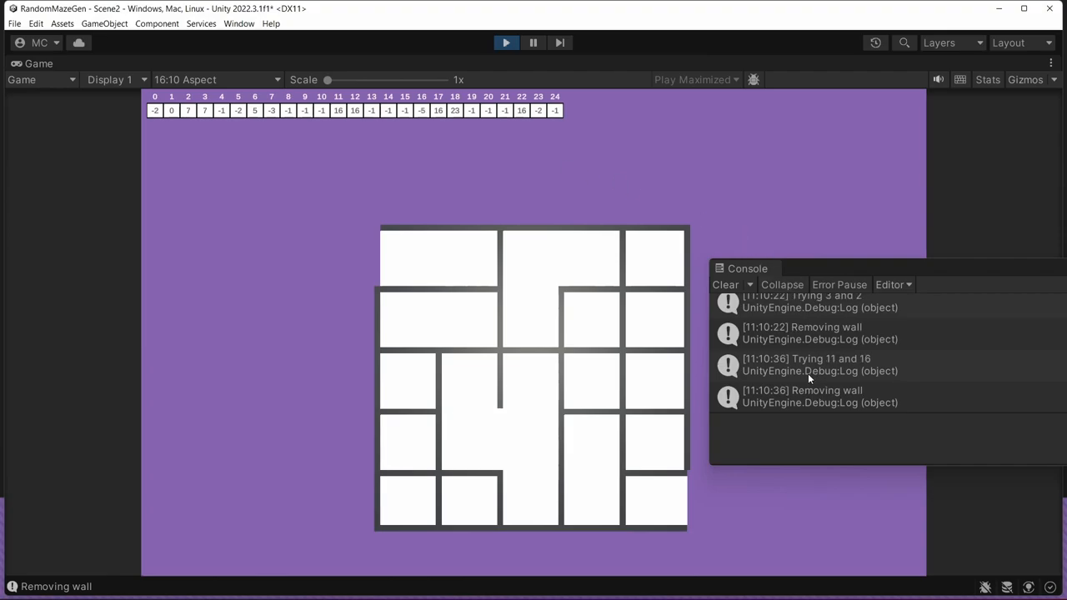
mouse_move(807, 402)
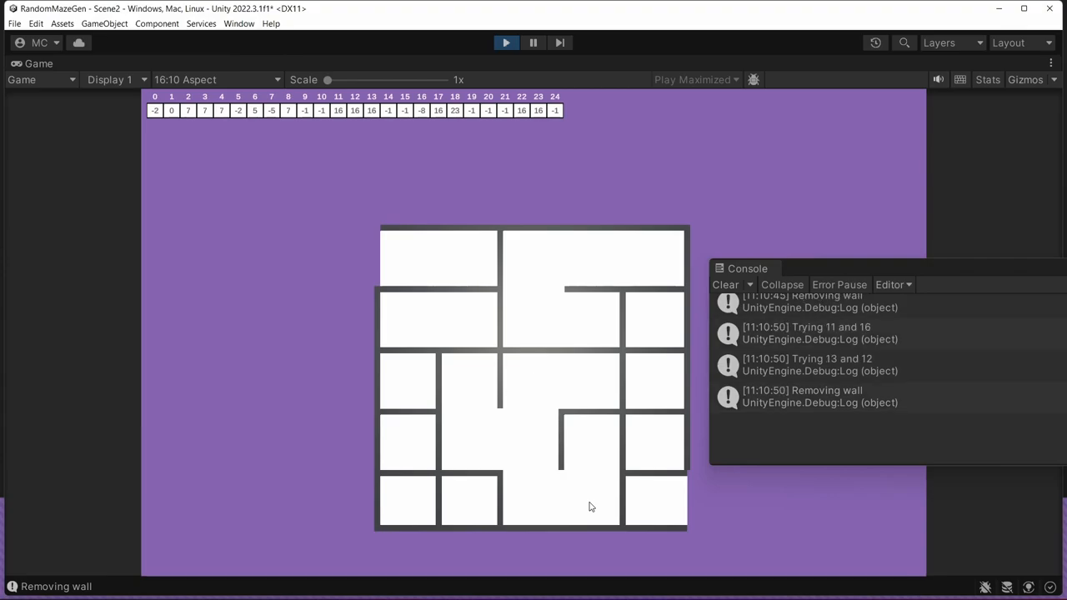
mouse_move(557, 485)
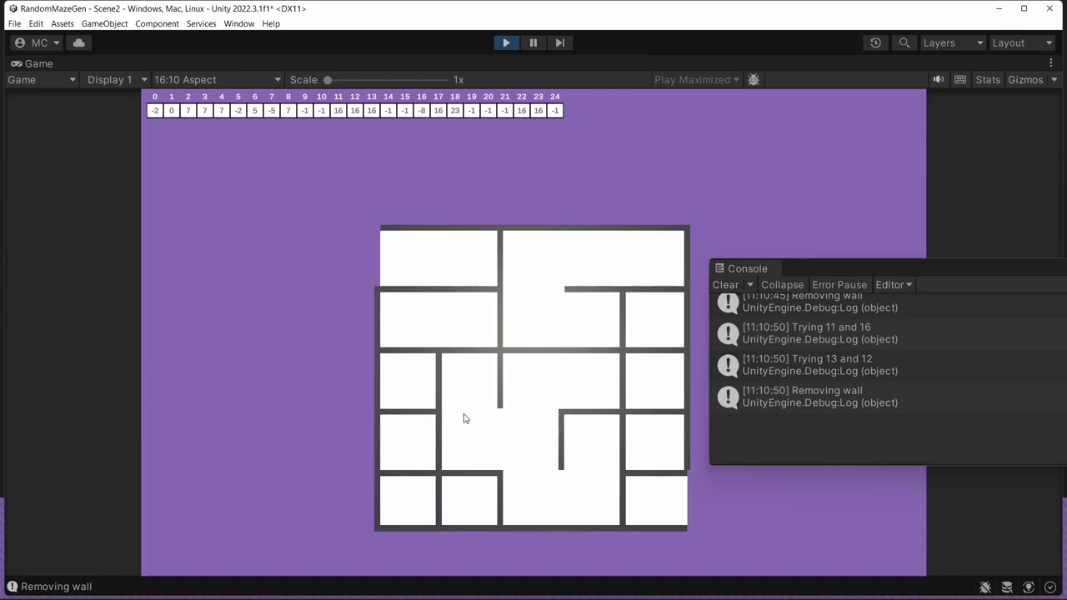
mouse_move(480, 449)
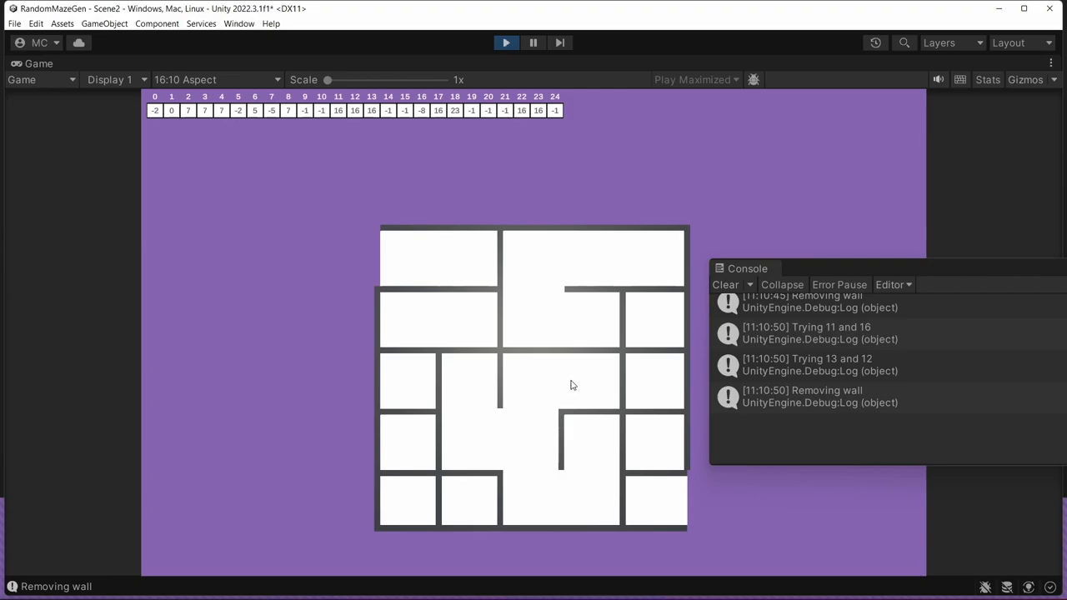
mouse_move(563, 392)
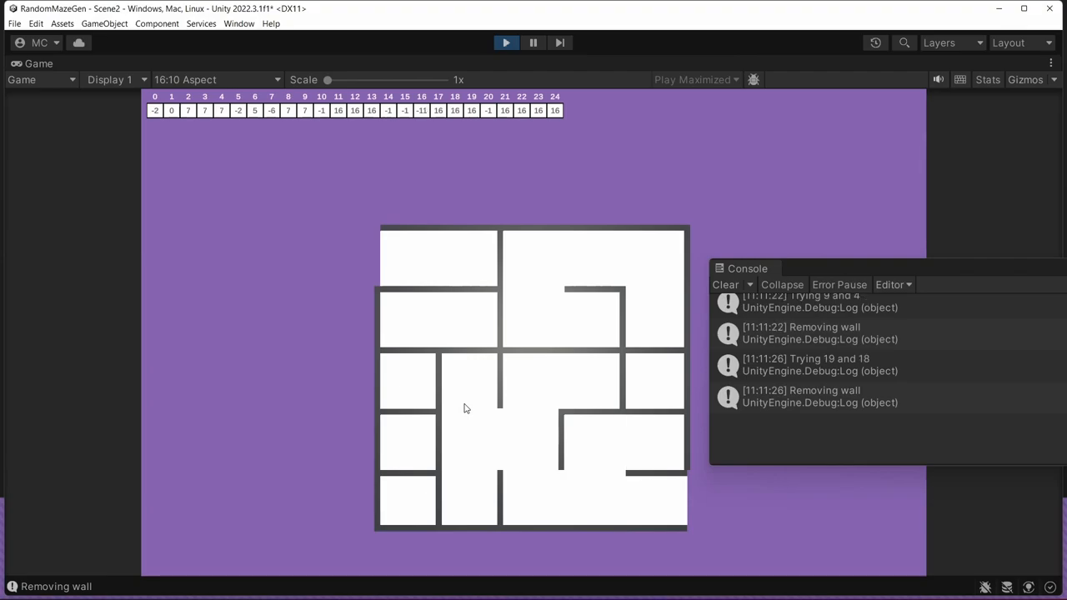
mouse_move(612, 453)
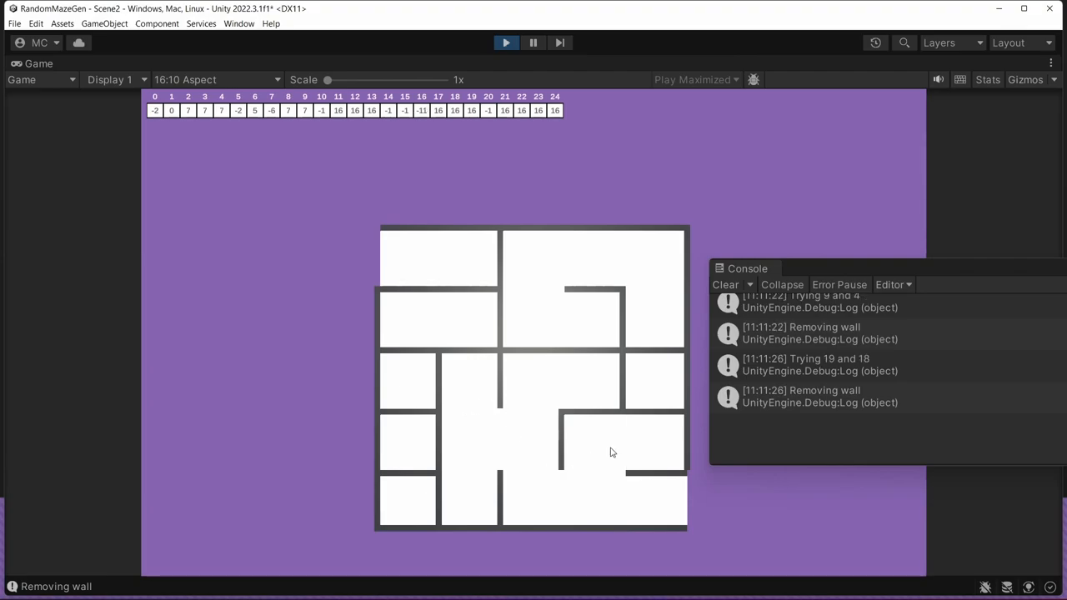
mouse_move(644, 452)
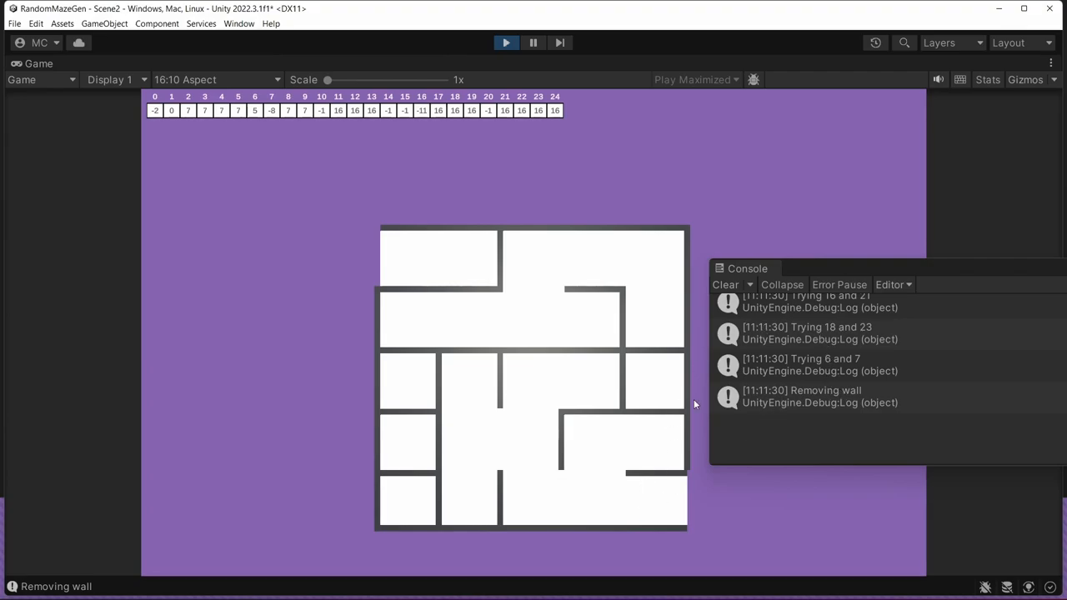
mouse_move(537, 290)
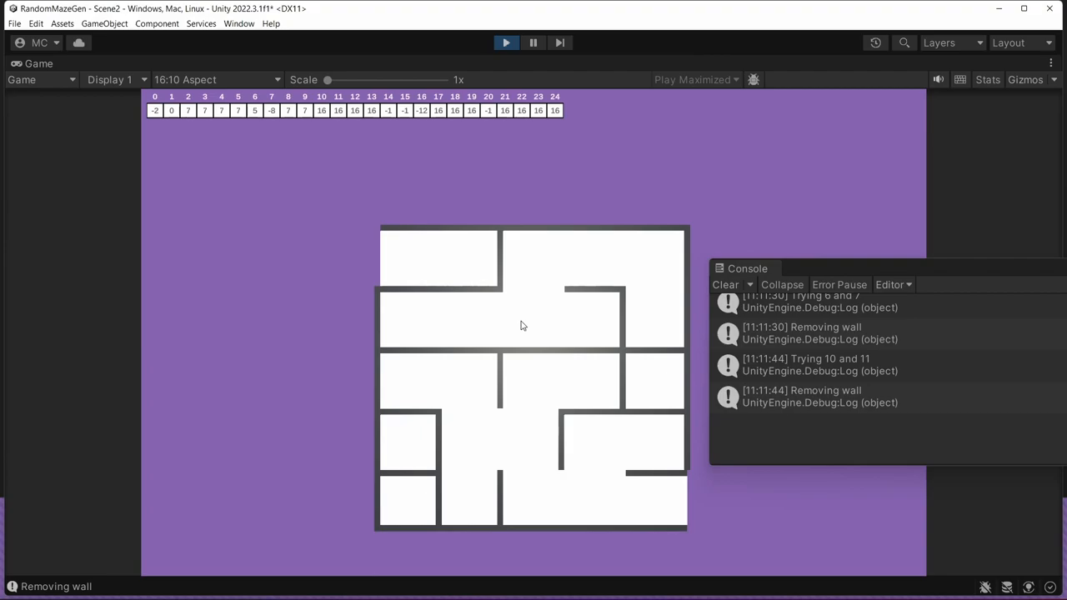
mouse_move(430, 376)
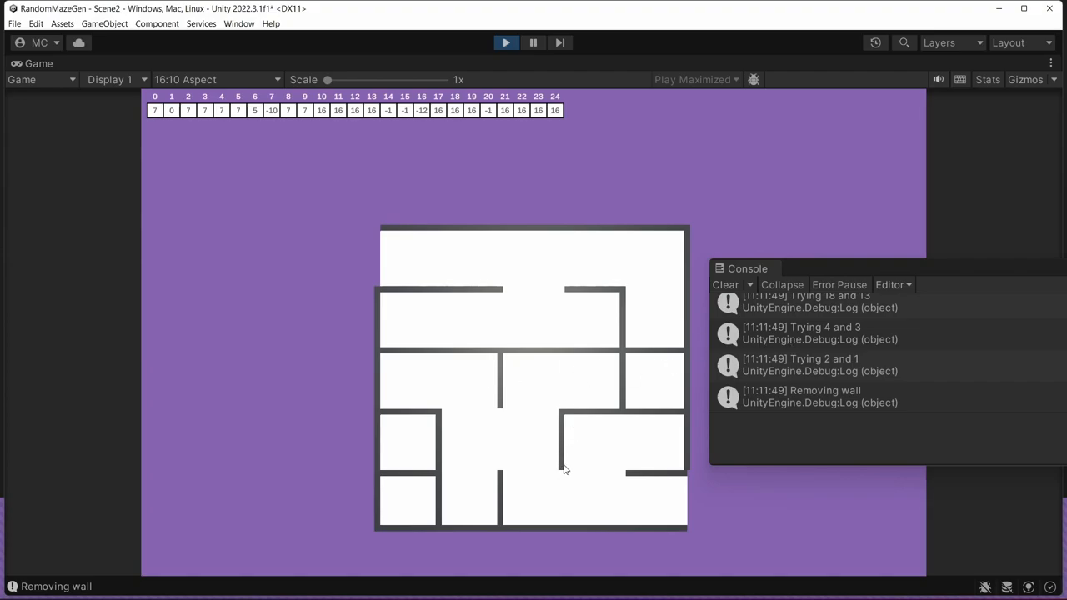
mouse_move(582, 482)
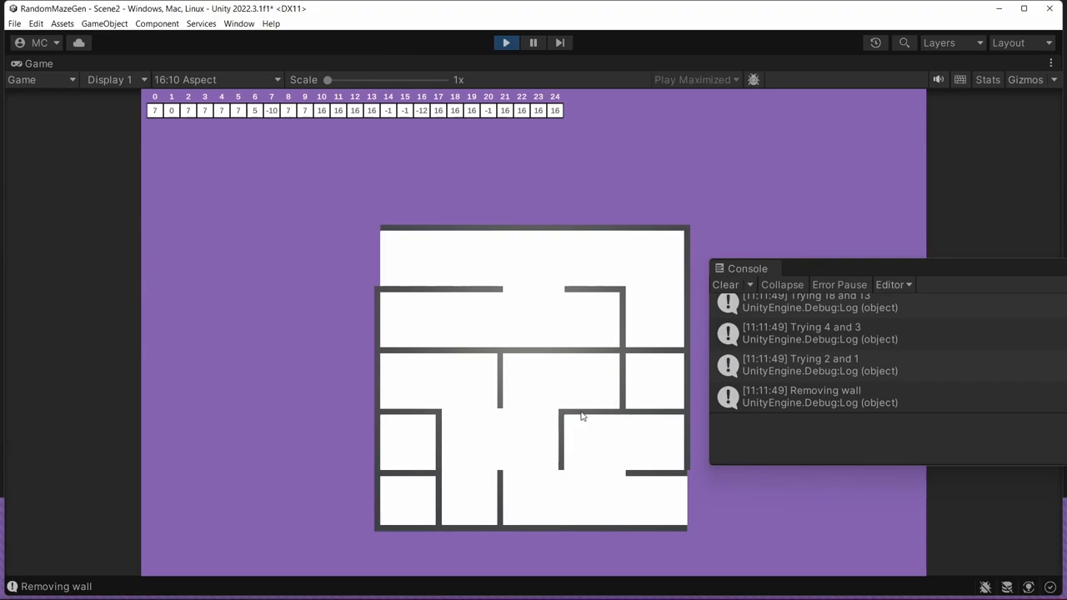
mouse_move(598, 426)
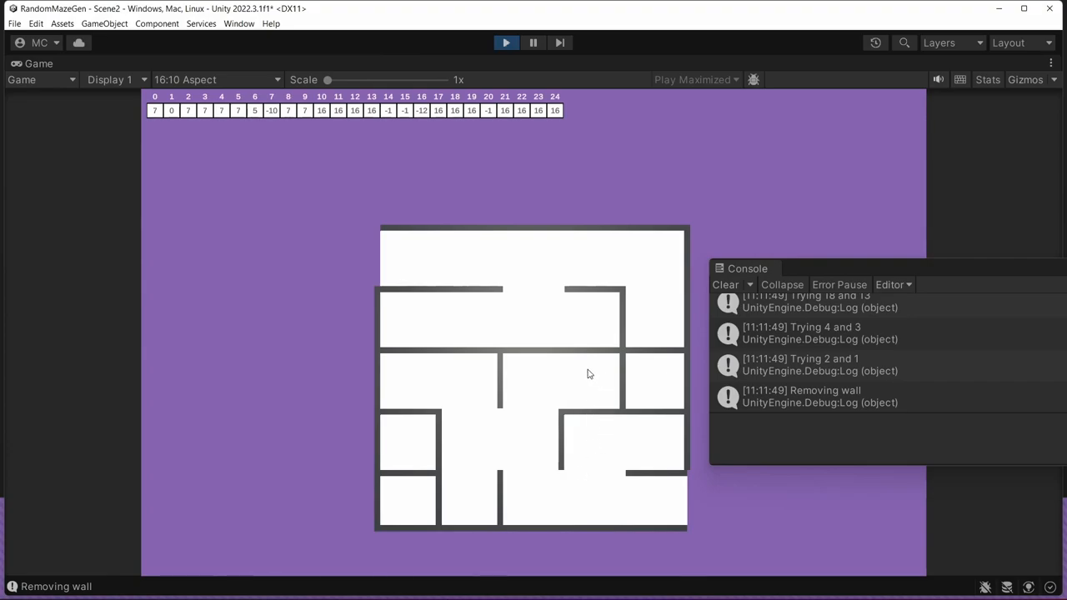
mouse_move(600, 382)
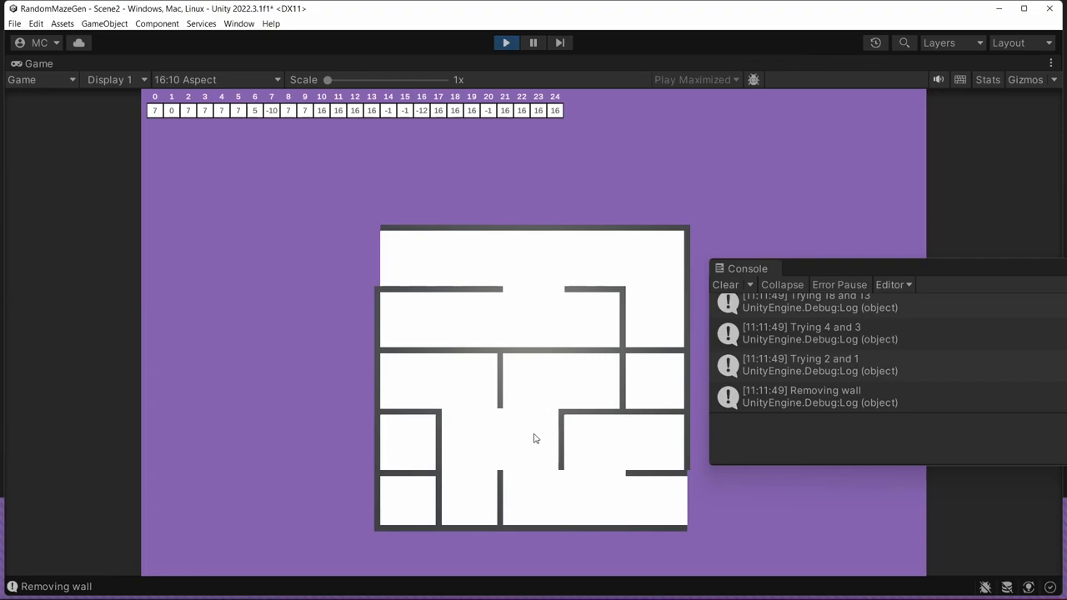
mouse_move(588, 447)
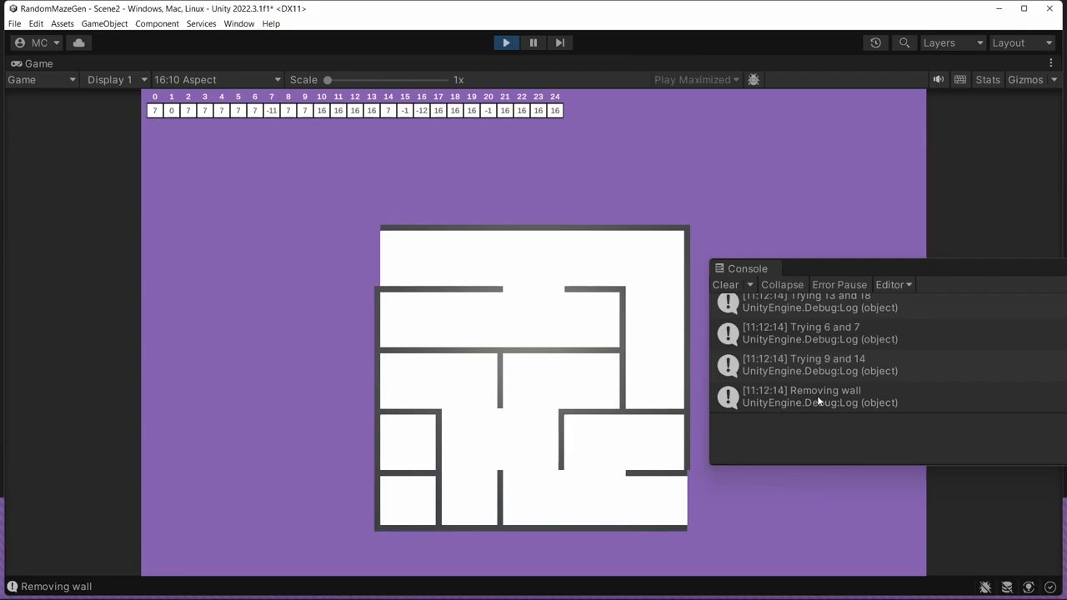
mouse_move(737, 487)
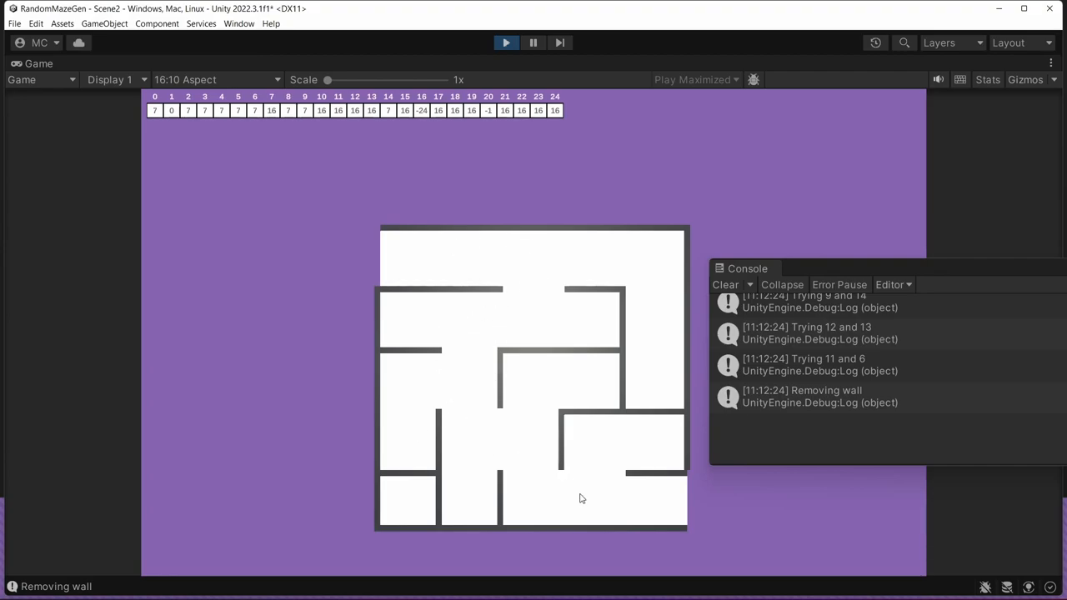
mouse_move(415, 468)
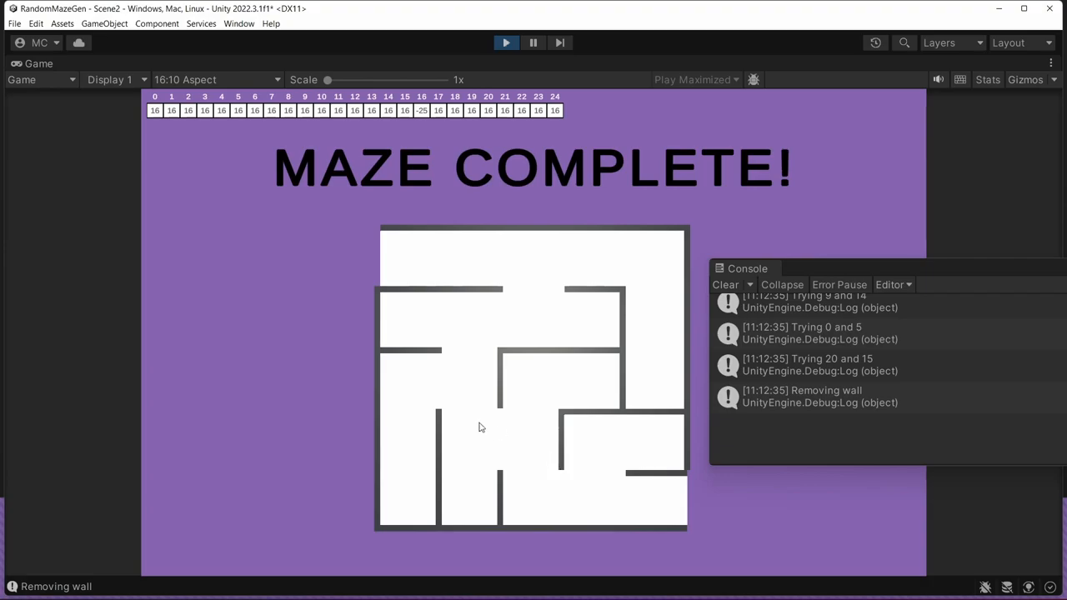
mouse_move(401, 494)
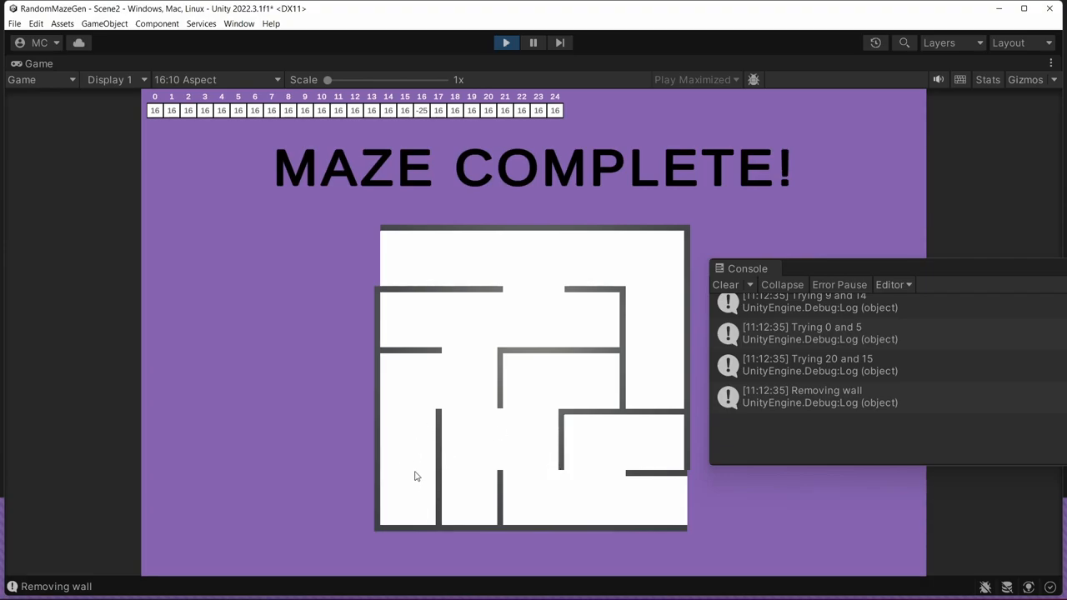
mouse_move(432, 487)
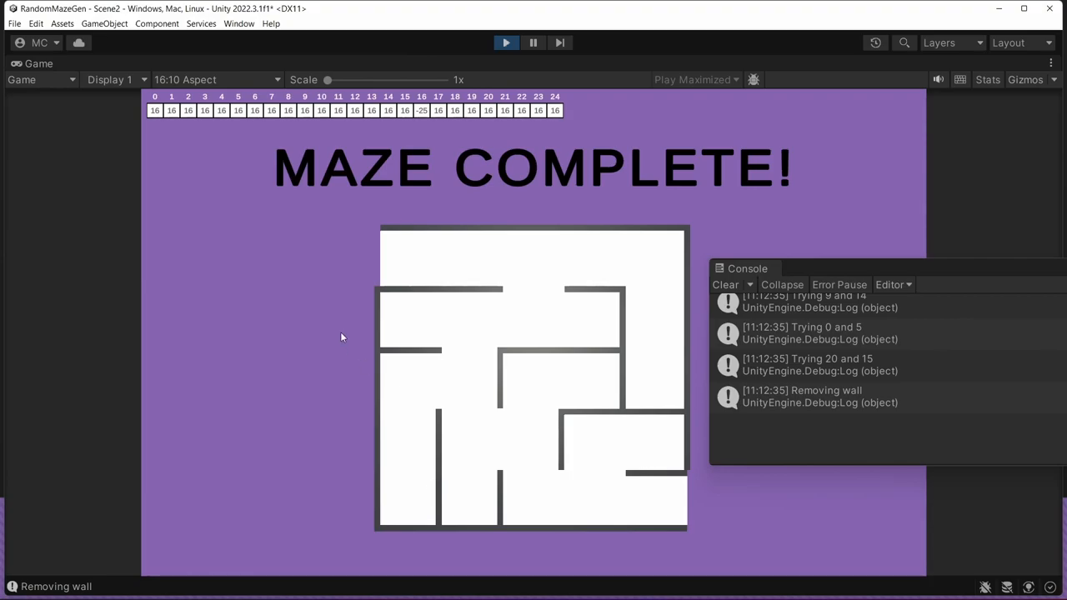
mouse_move(693, 511)
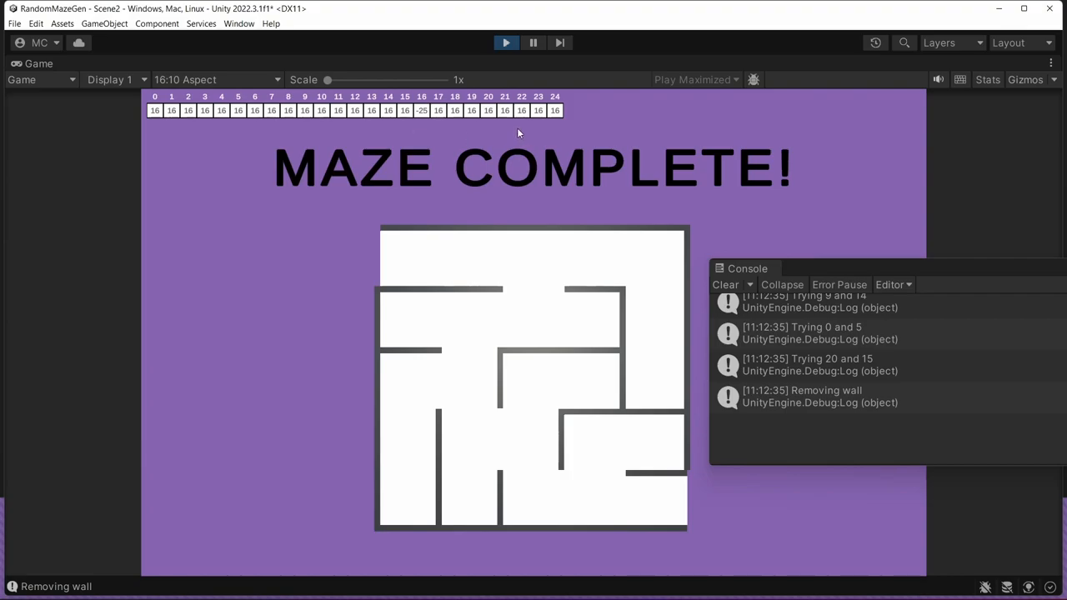
mouse_move(397, 126)
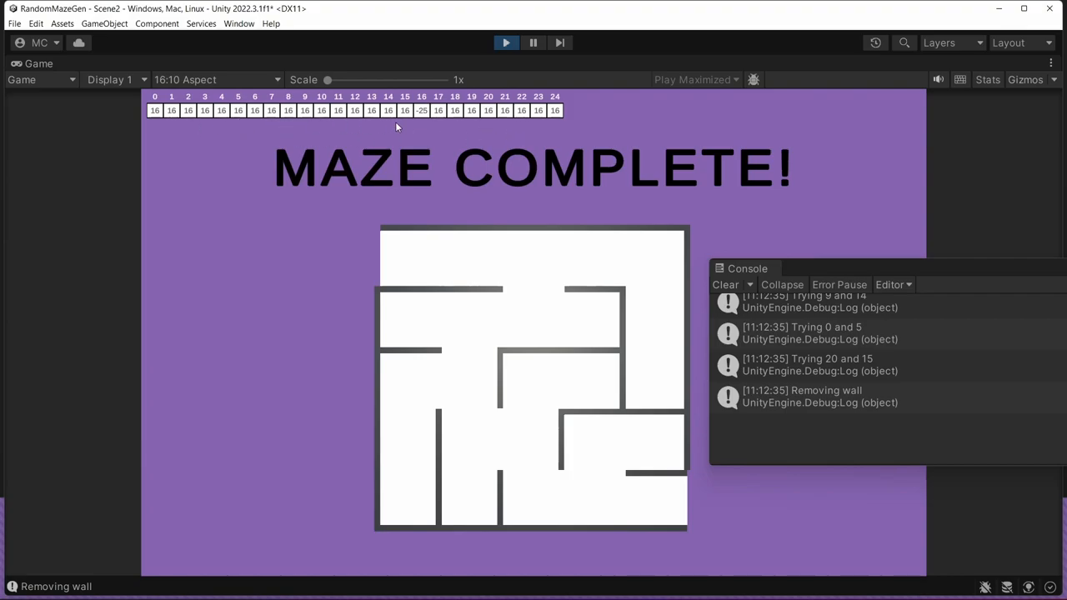
mouse_move(417, 120)
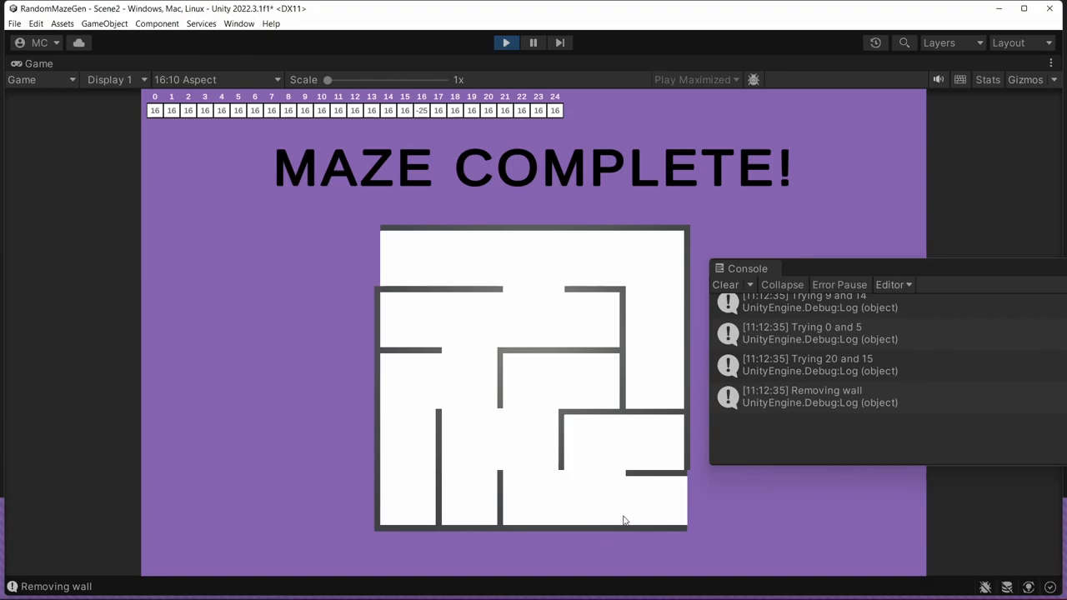
mouse_move(810, 275)
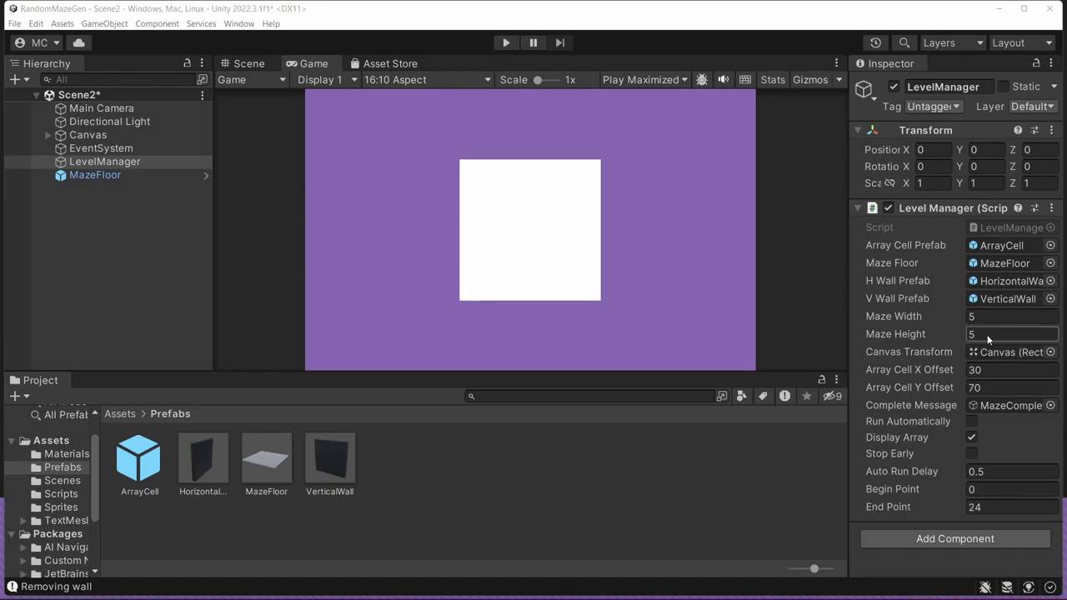
Step: Set Maze Height to 10 in the Level Manager Inspector
left_click(1009, 334)
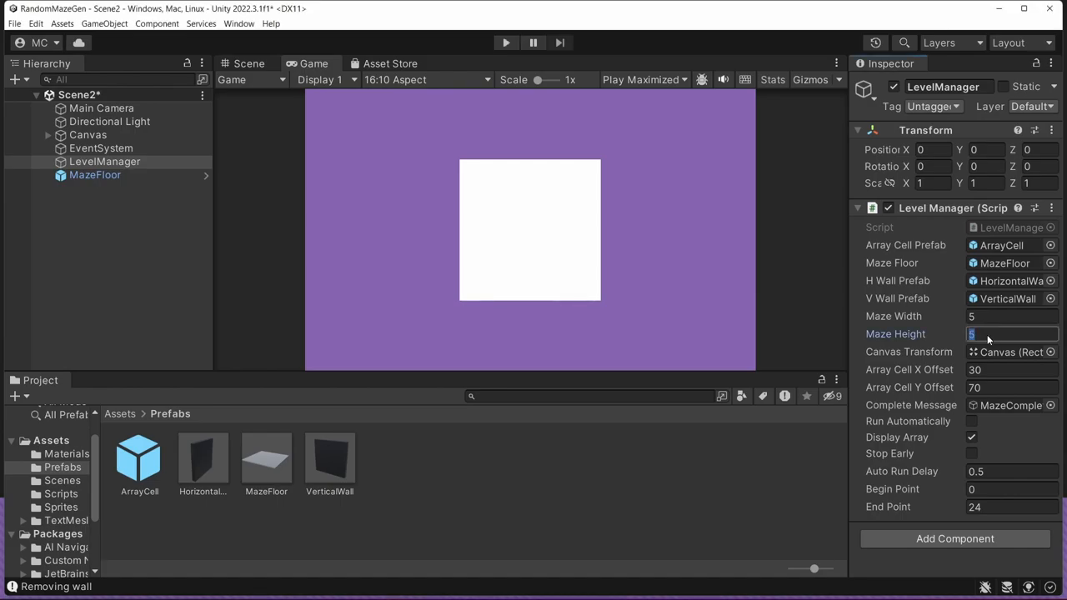
type("1")
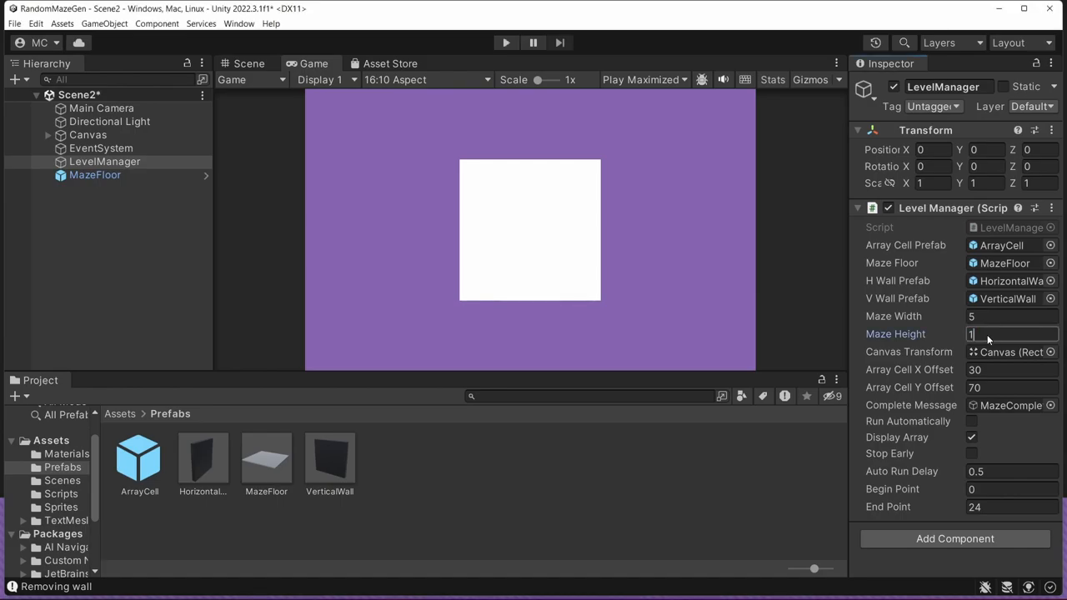
type("0")
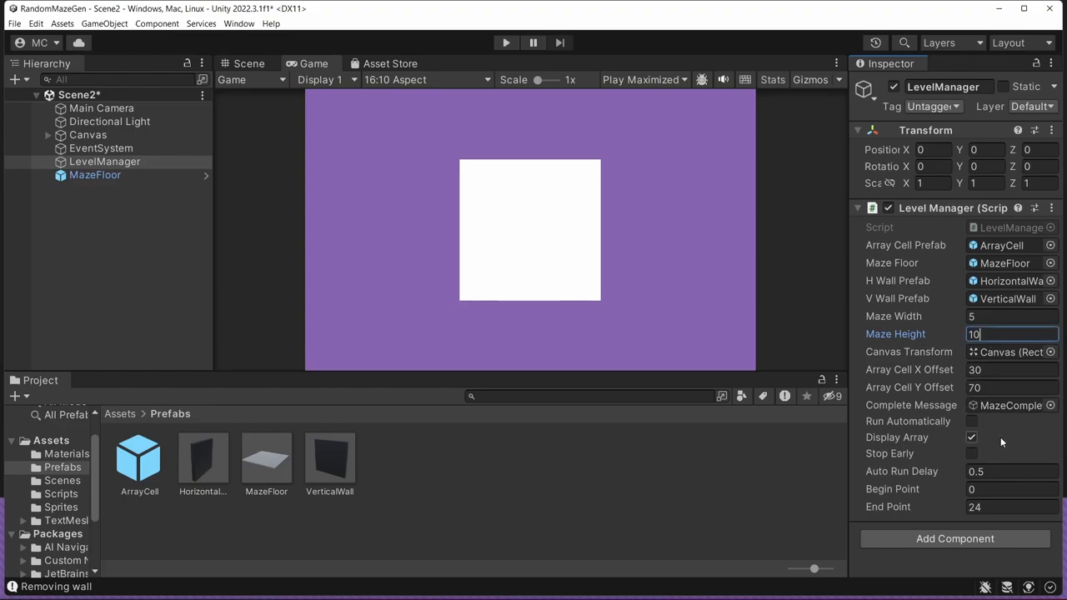
left_click(970, 437)
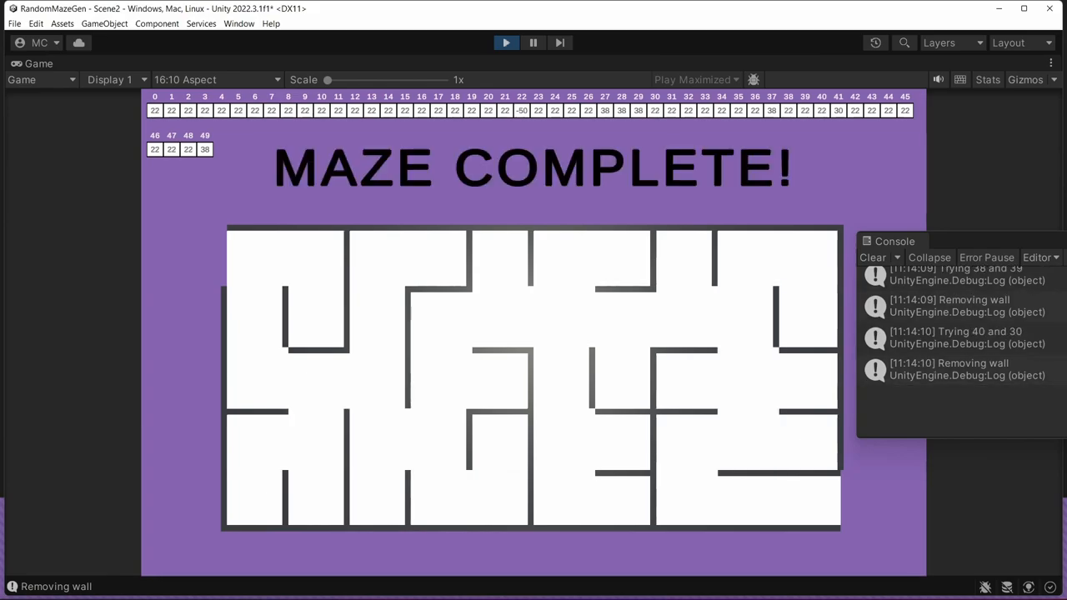
mouse_move(994, 332)
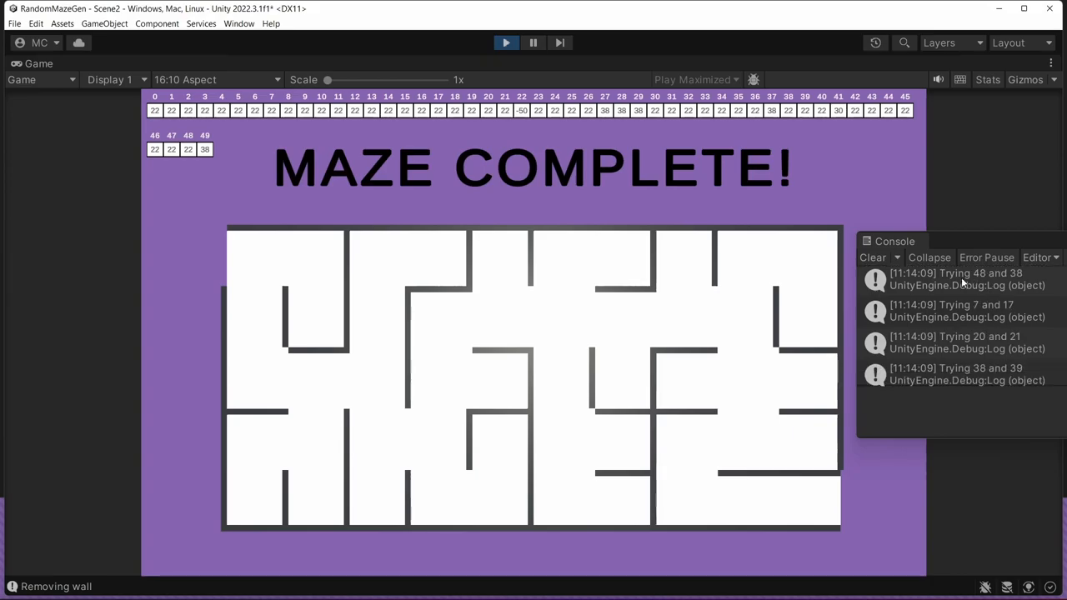
mouse_move(942, 368)
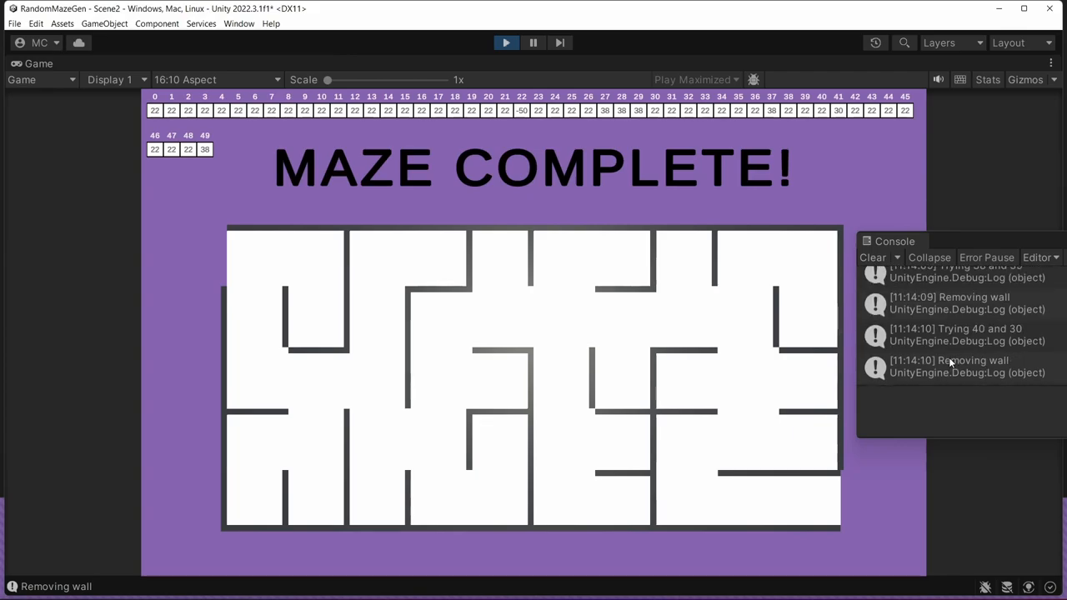
mouse_move(337, 285)
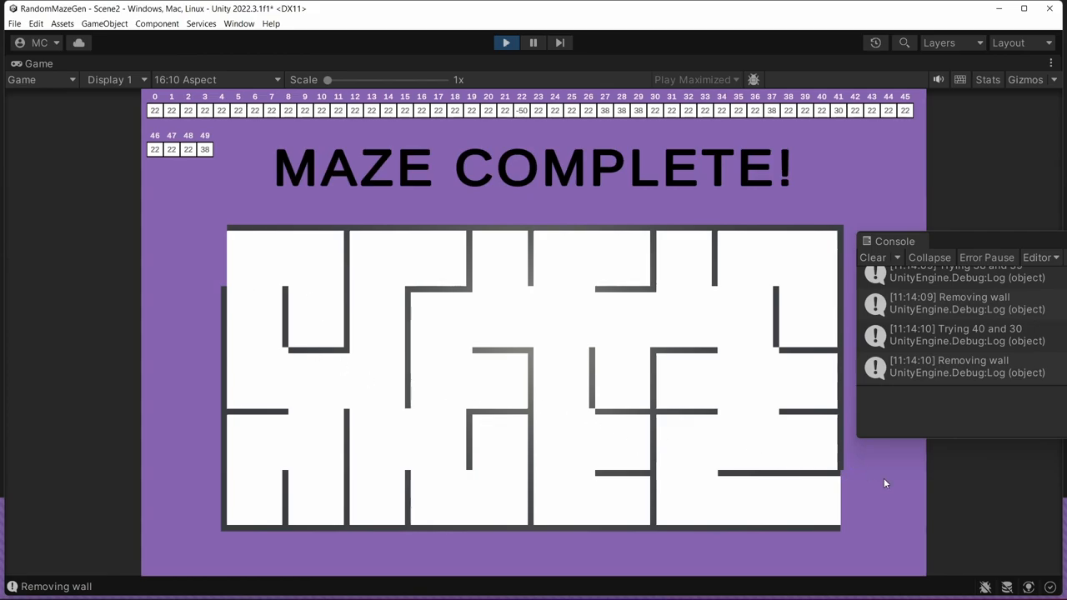
Step: Stop the running maze game to return to the editor
left_click(507, 43)
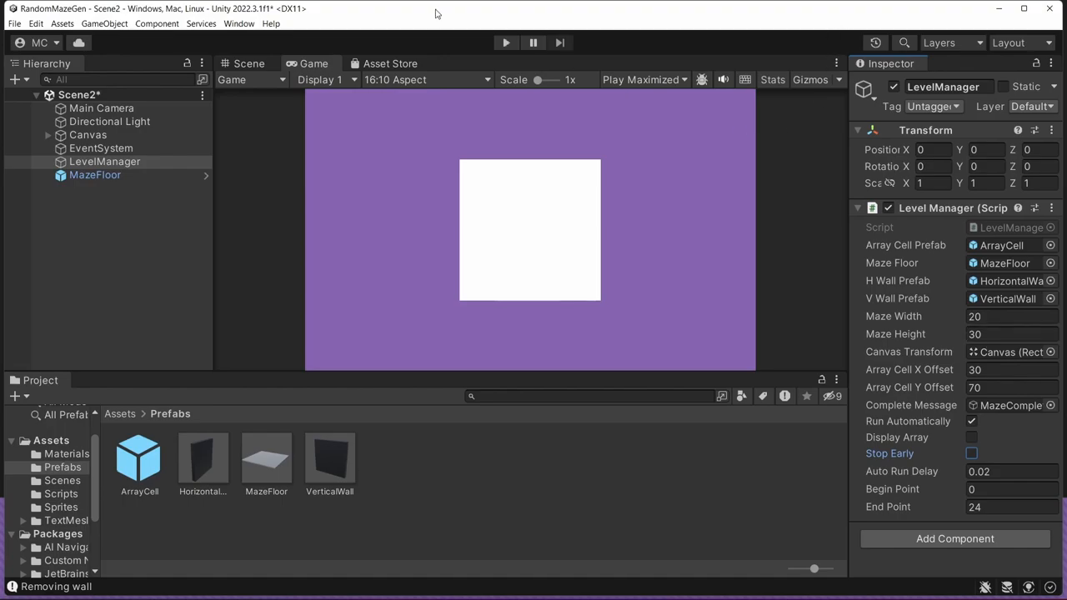
mouse_move(506, 40)
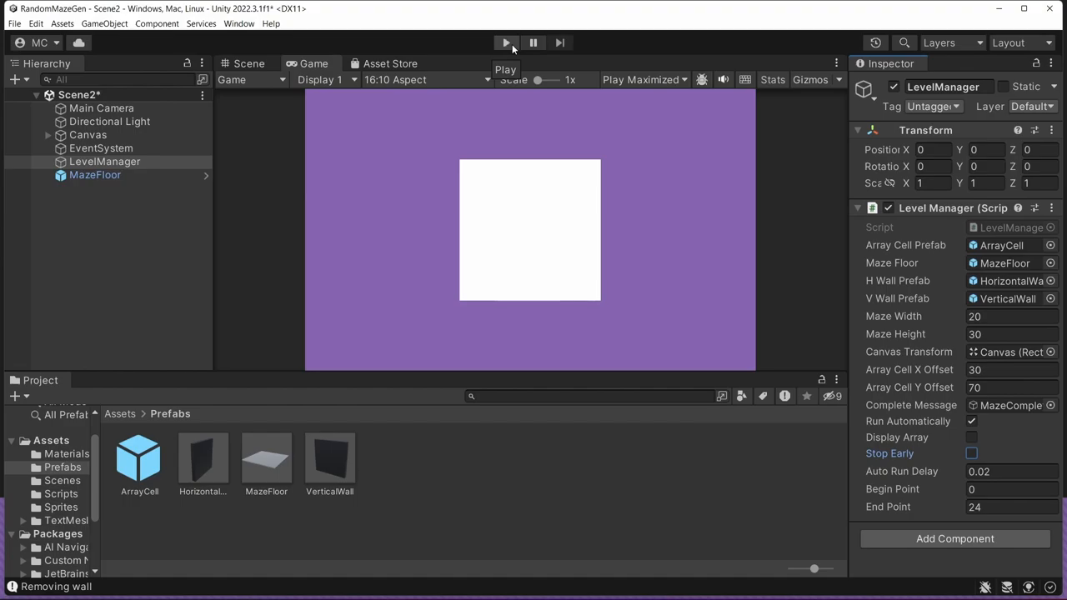
left_click(507, 44)
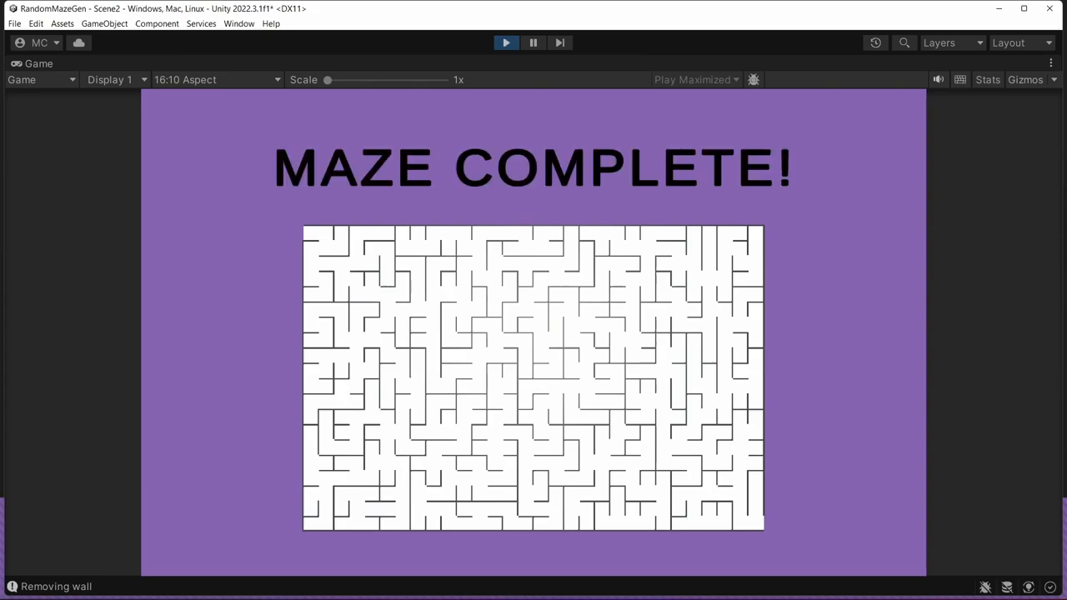
mouse_move(693, 312)
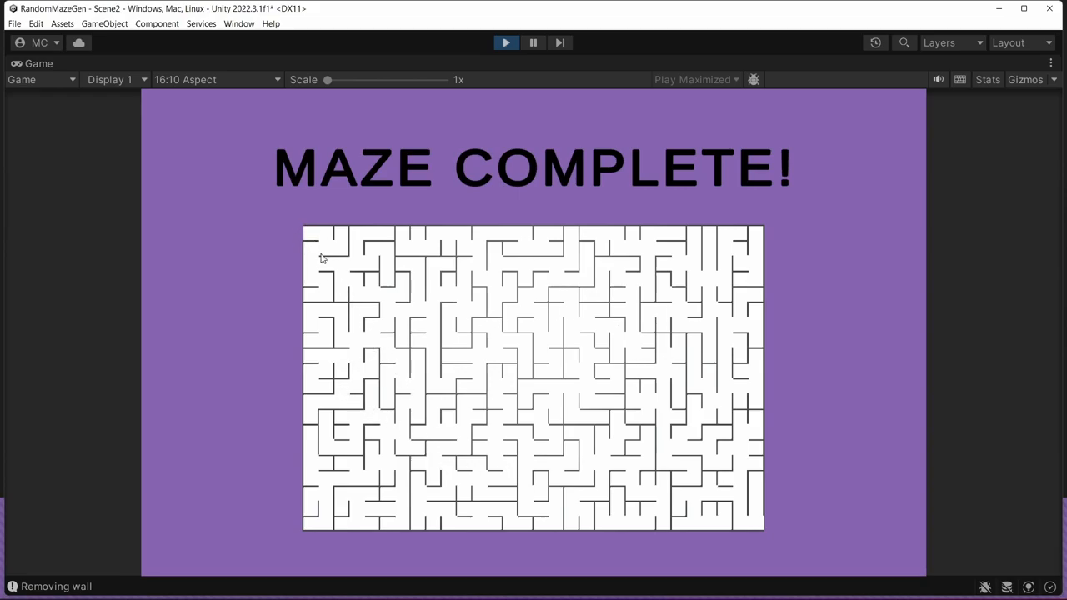
mouse_move(393, 317)
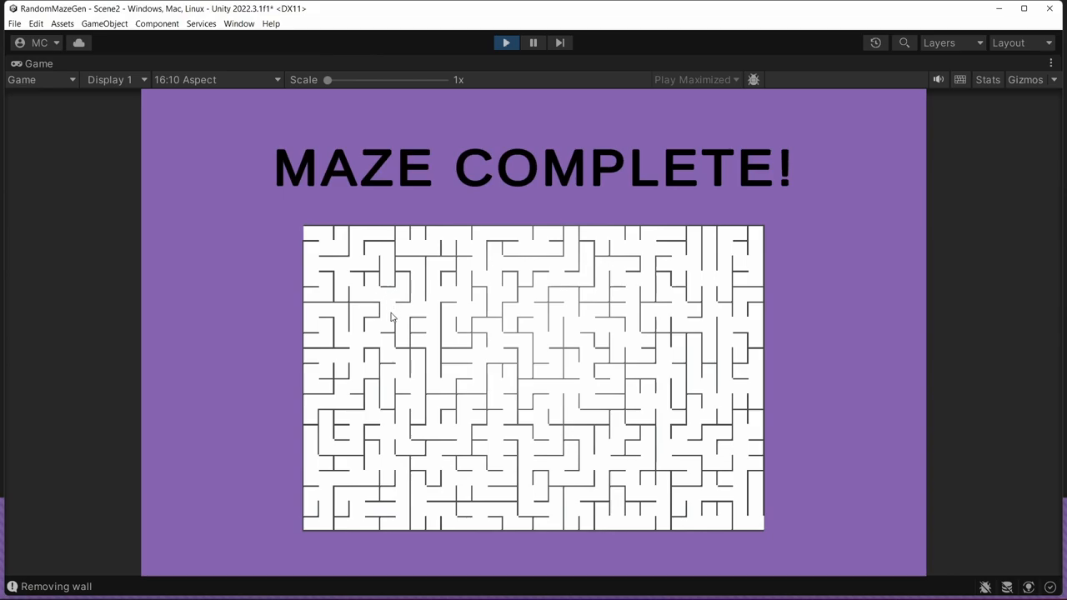
mouse_move(433, 312)
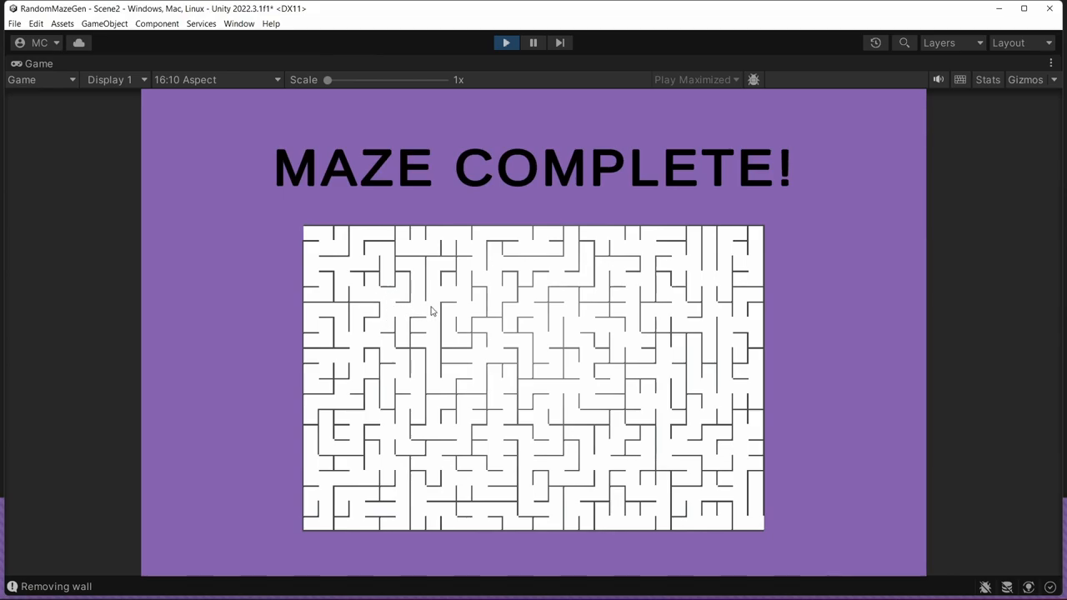
mouse_move(504, 345)
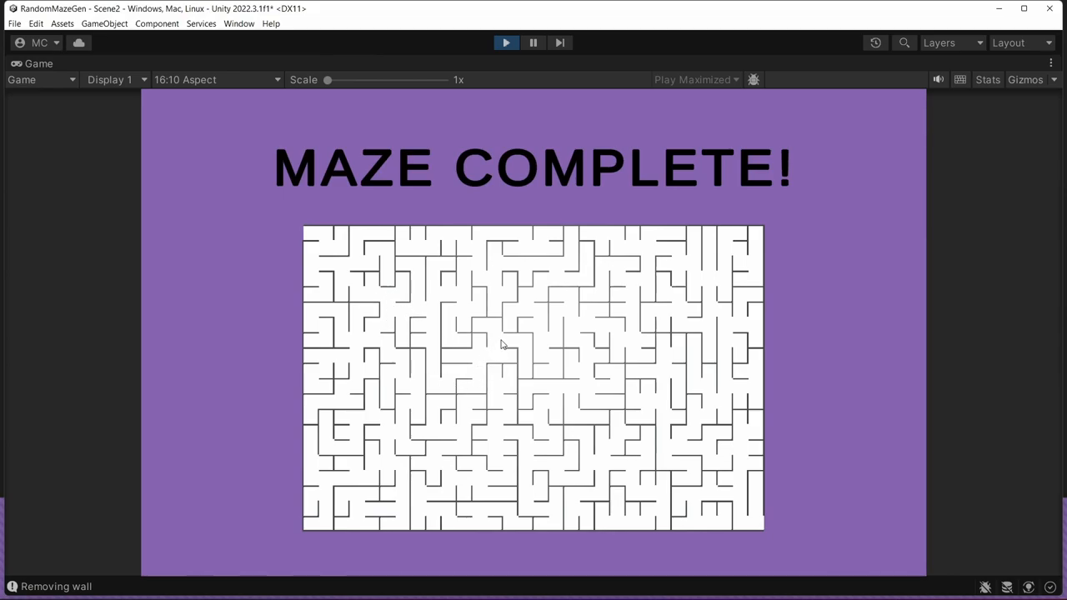
mouse_move(433, 336)
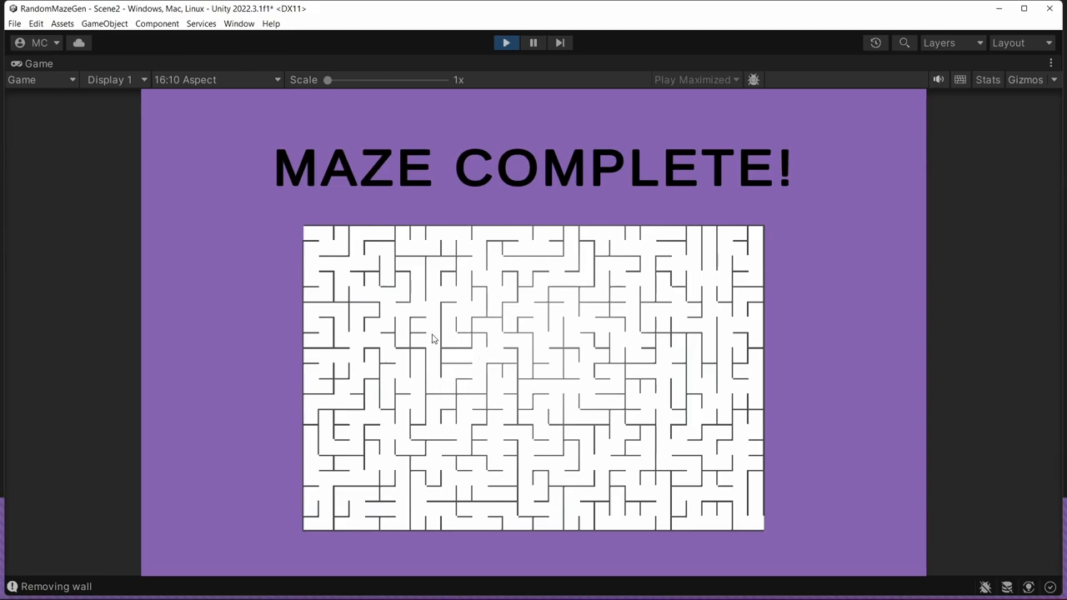
mouse_move(550, 265)
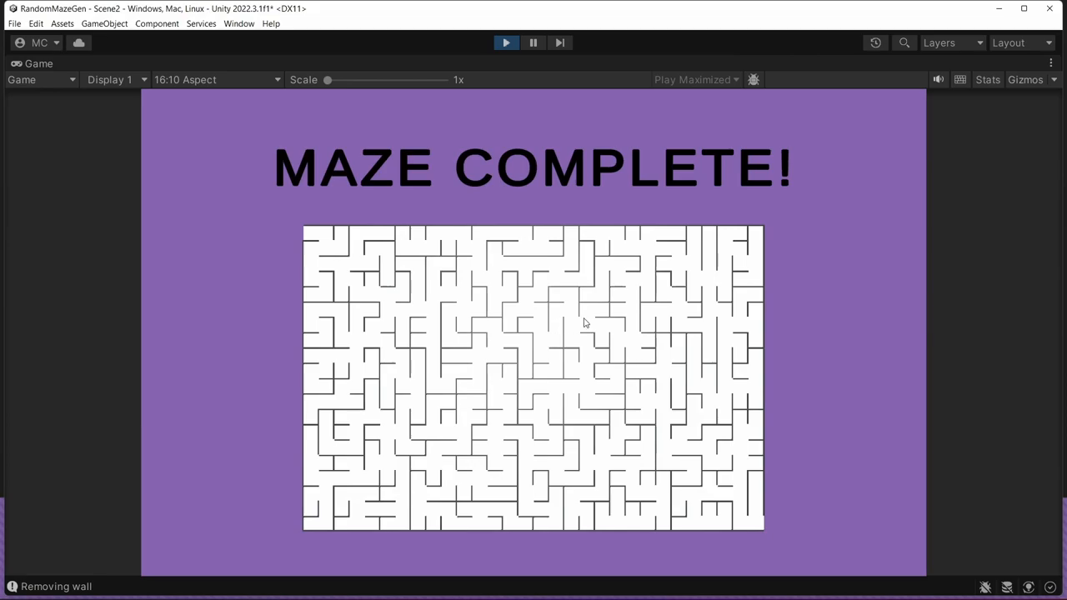
mouse_move(647, 325)
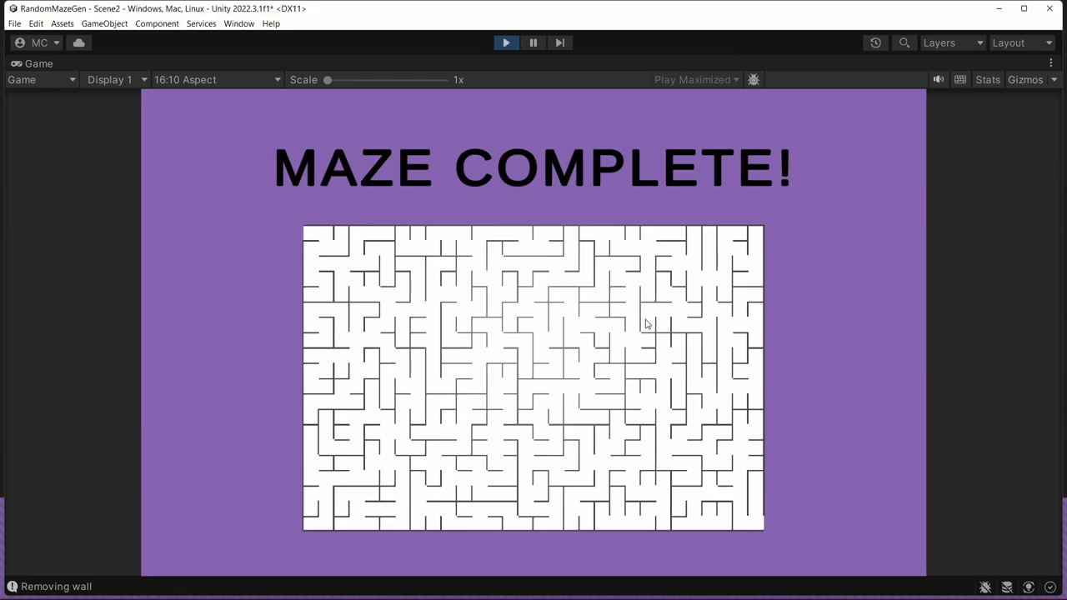
mouse_move(714, 326)
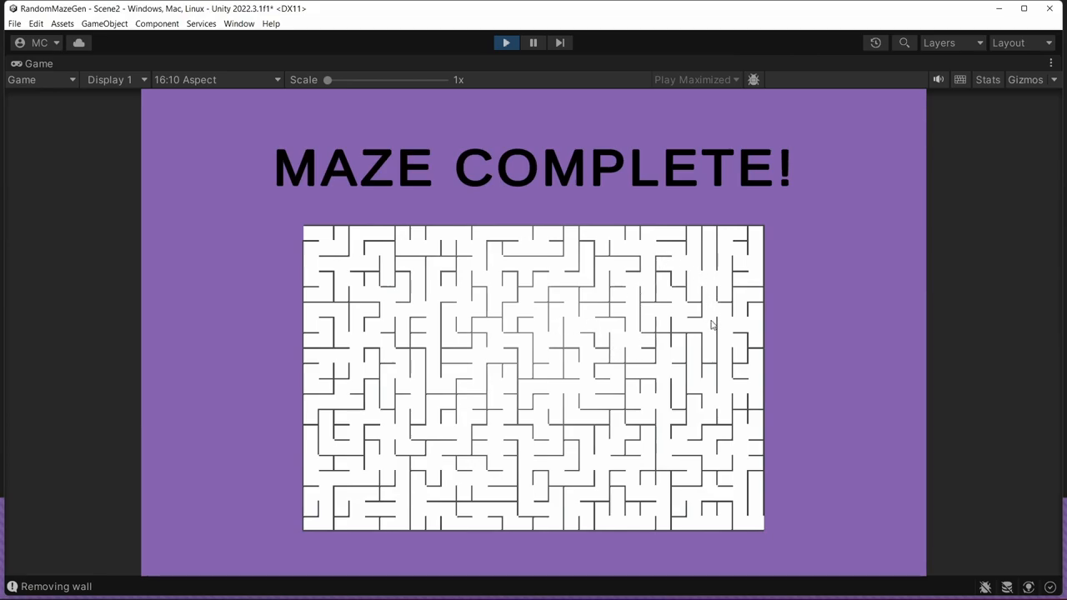
mouse_move(691, 426)
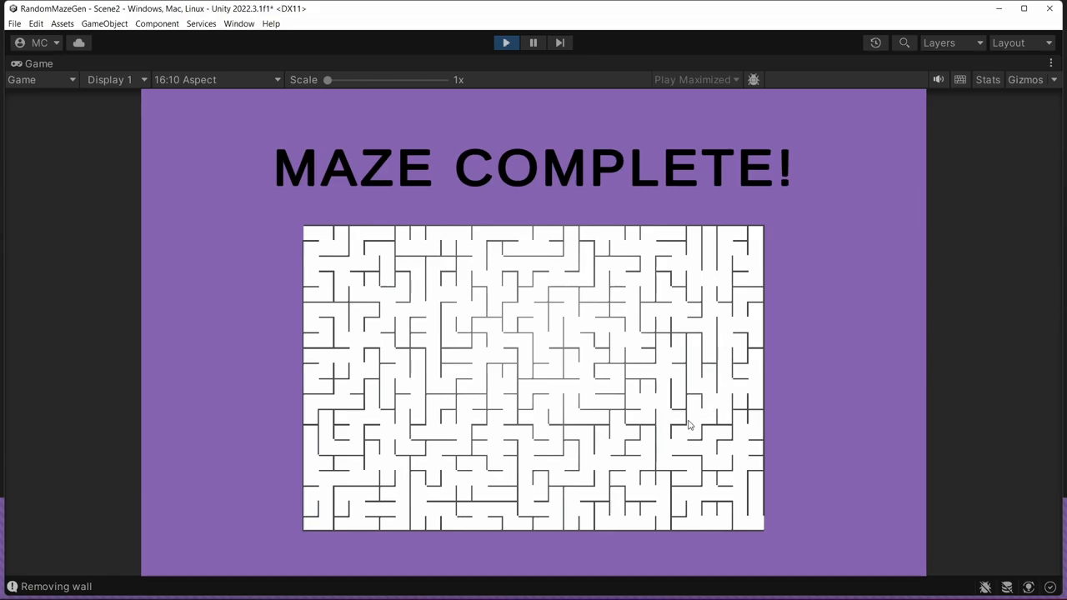
mouse_move(742, 508)
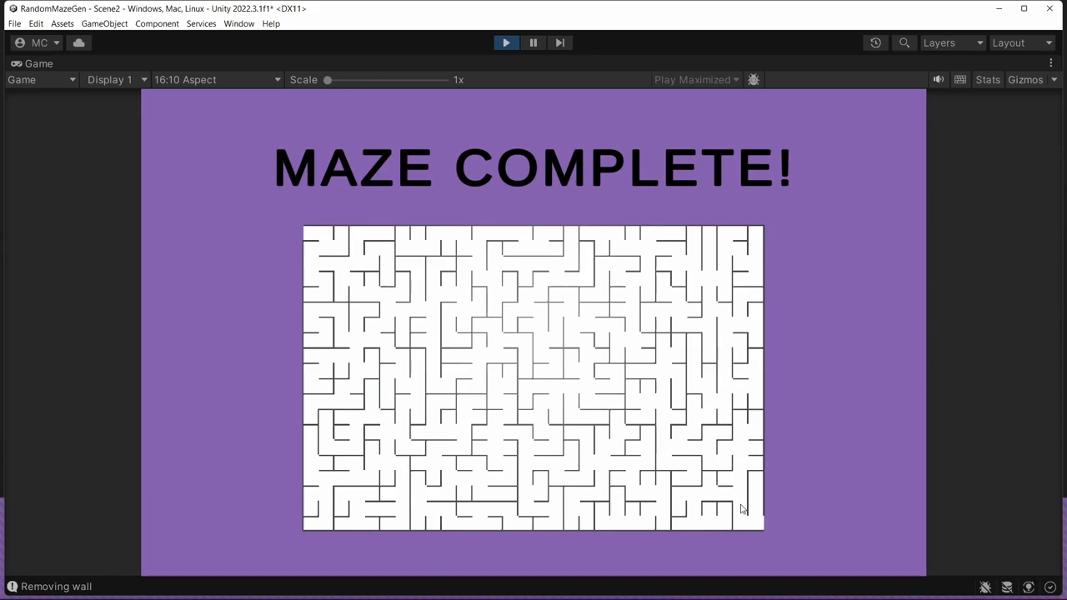
mouse_move(775, 518)
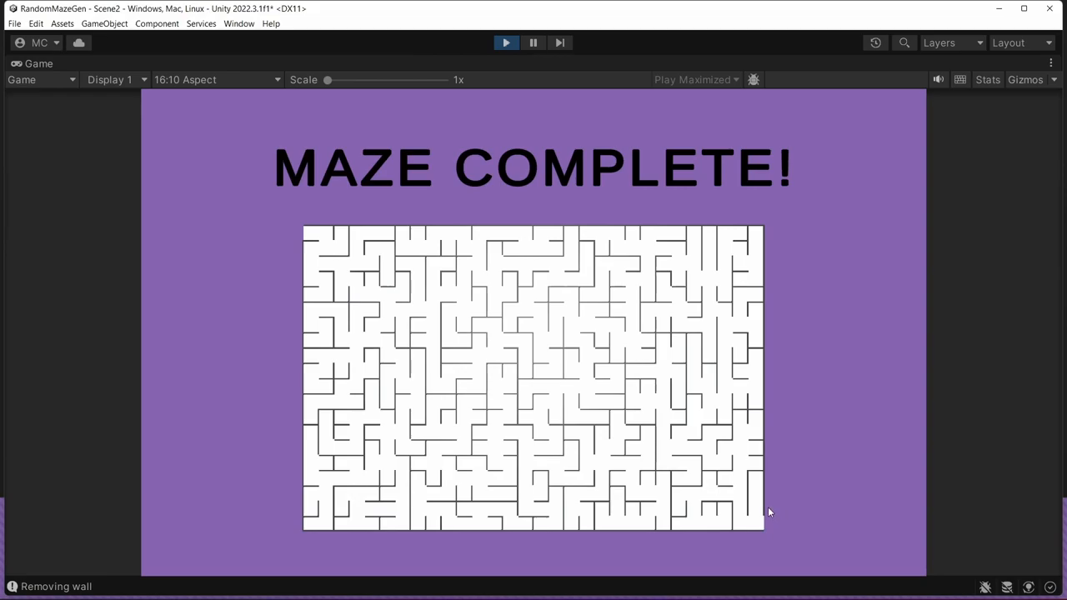
mouse_move(547, 198)
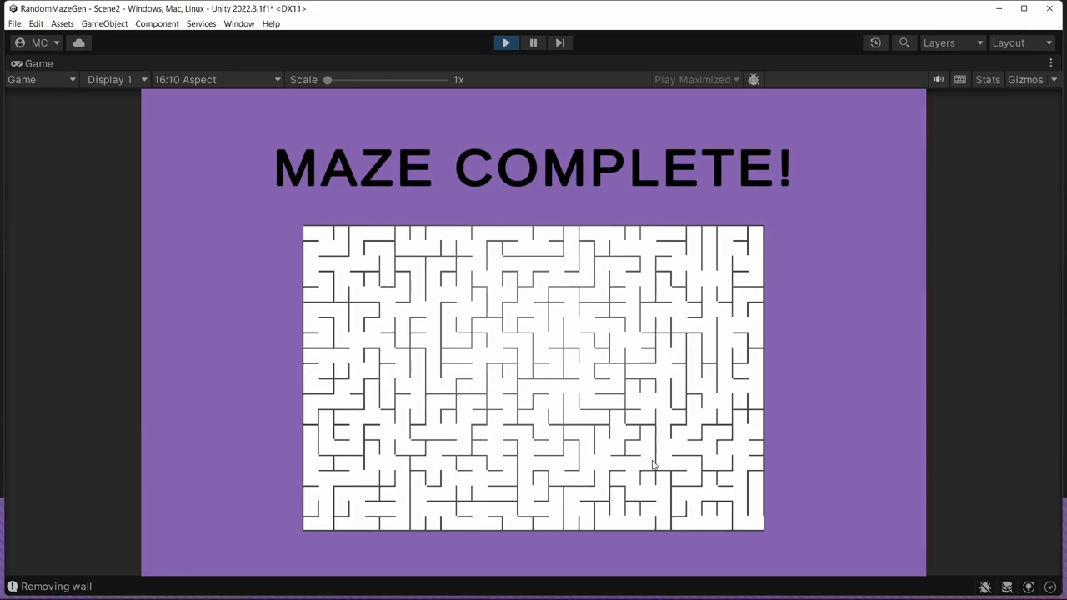
mouse_move(707, 384)
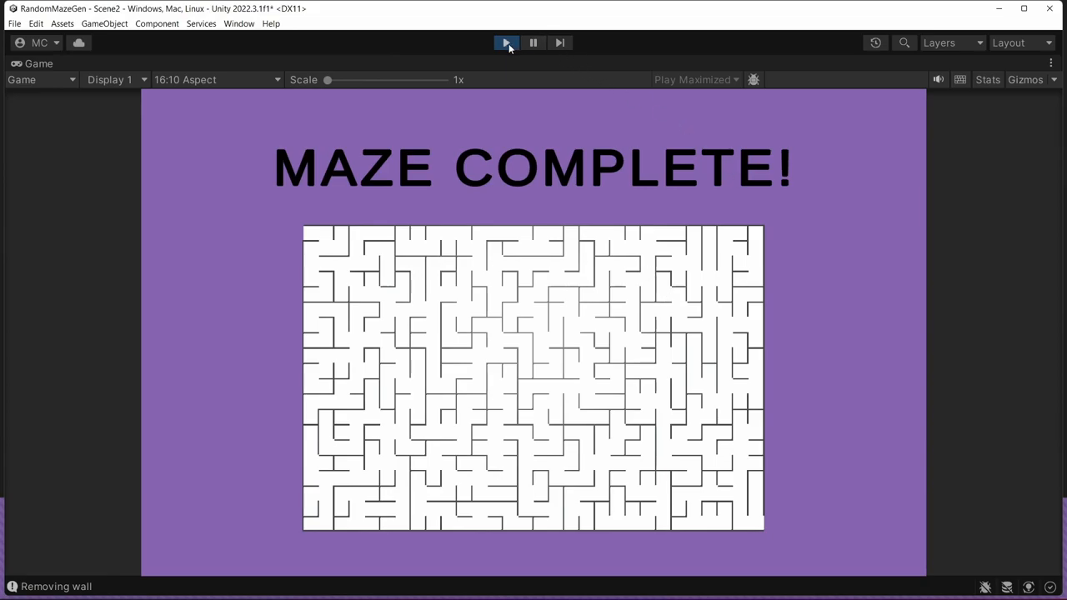
Step: Exit play mode and tick Stop Early on the LevelManager component
left_click(507, 43)
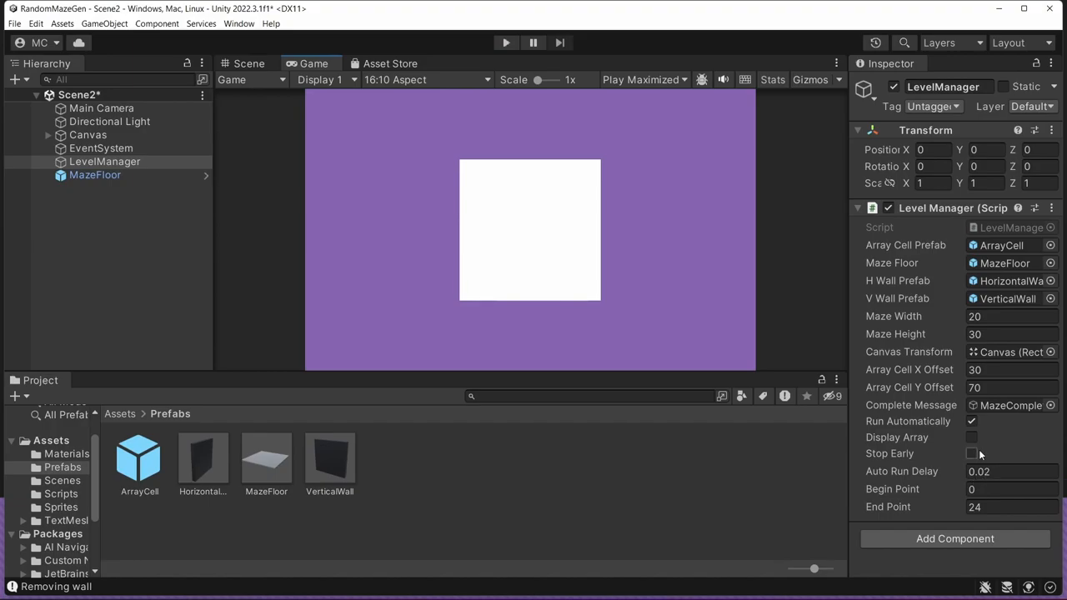
left_click(970, 453)
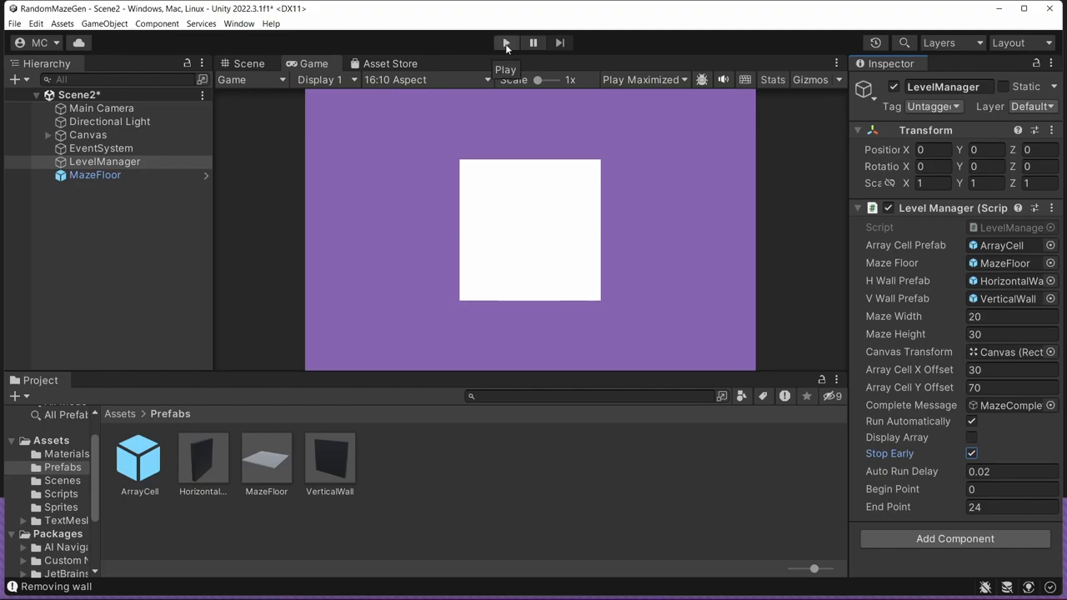
Step: Run the scene to generate a maze with Stop Early enabled
left_click(507, 43)
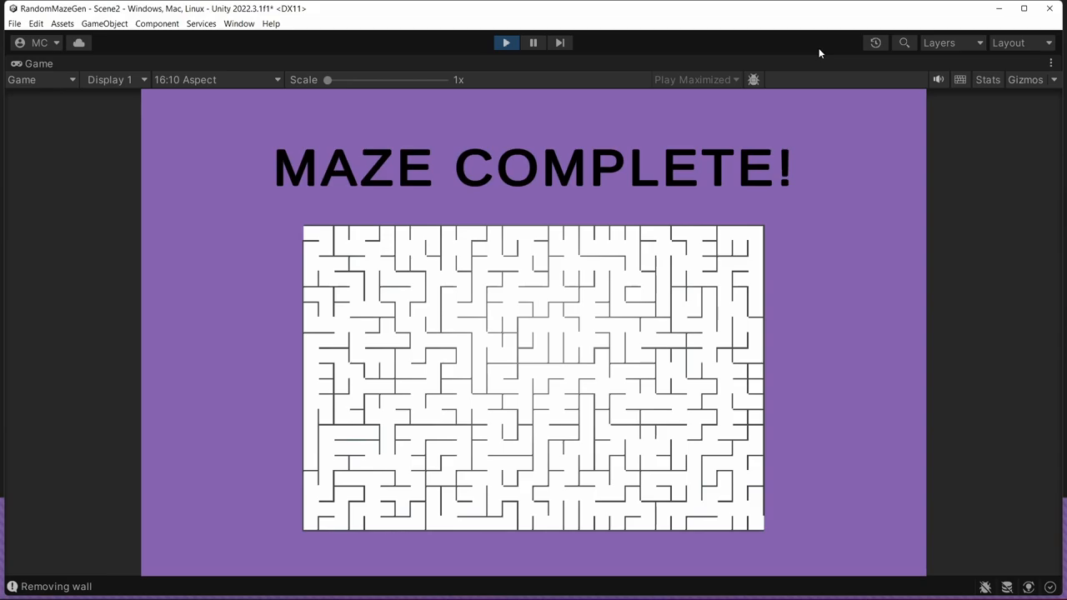
mouse_move(433, 151)
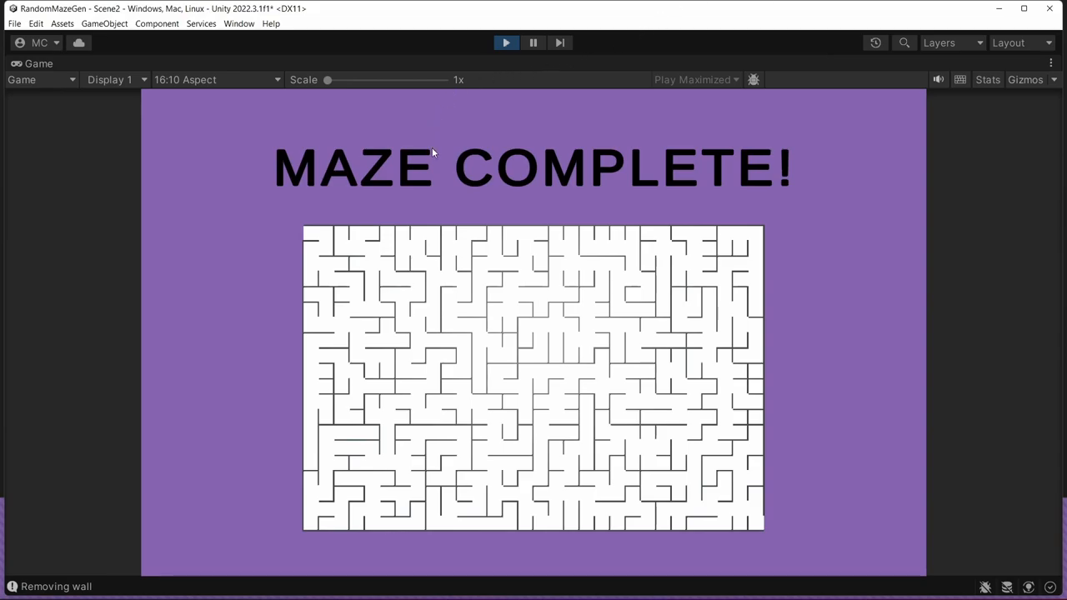
mouse_move(352, 336)
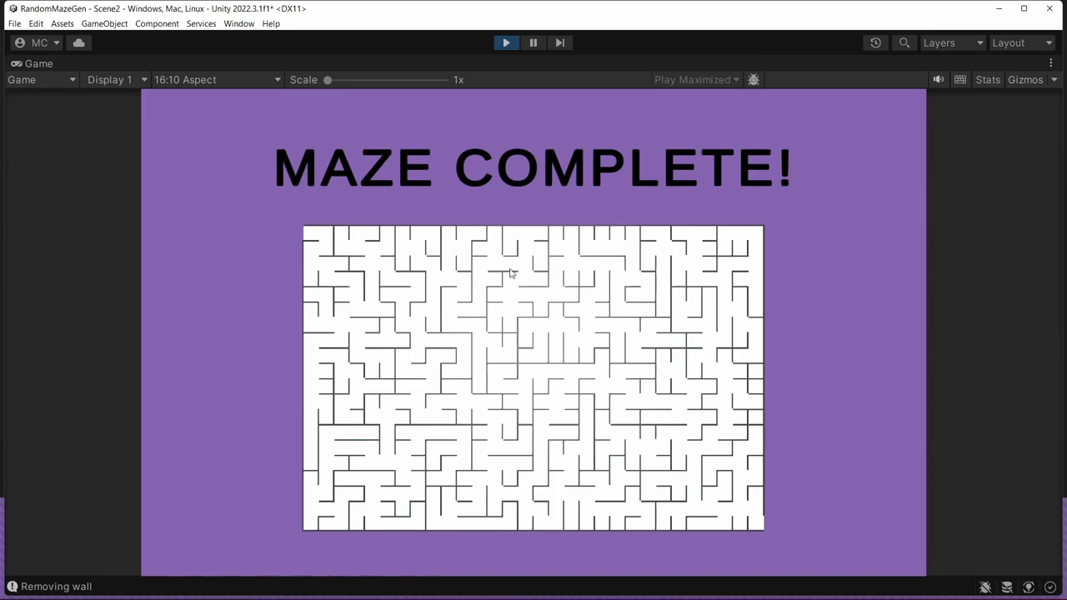
mouse_move(656, 312)
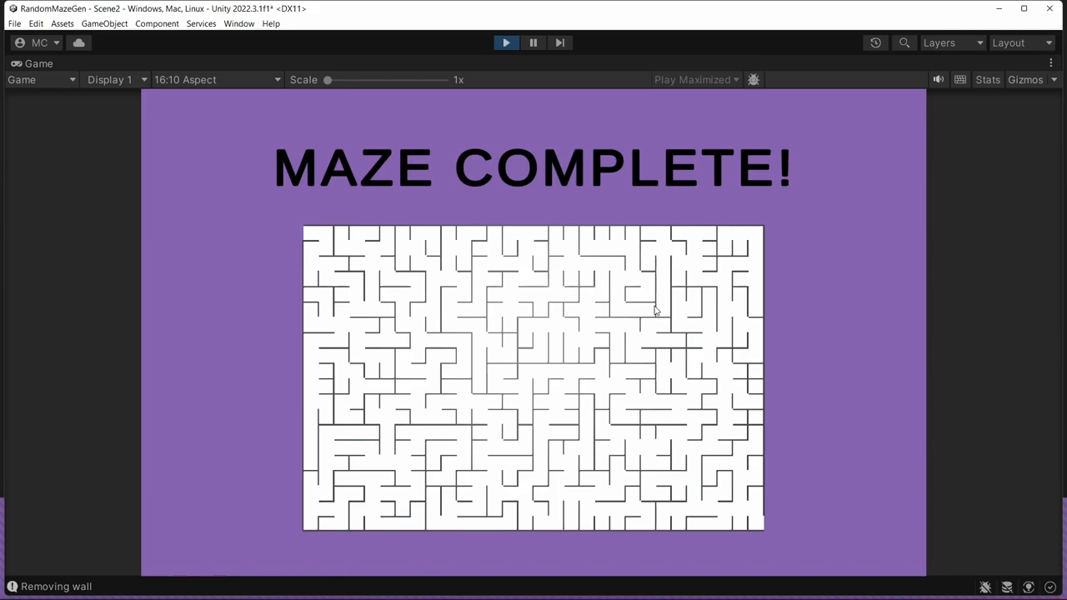
mouse_move(681, 313)
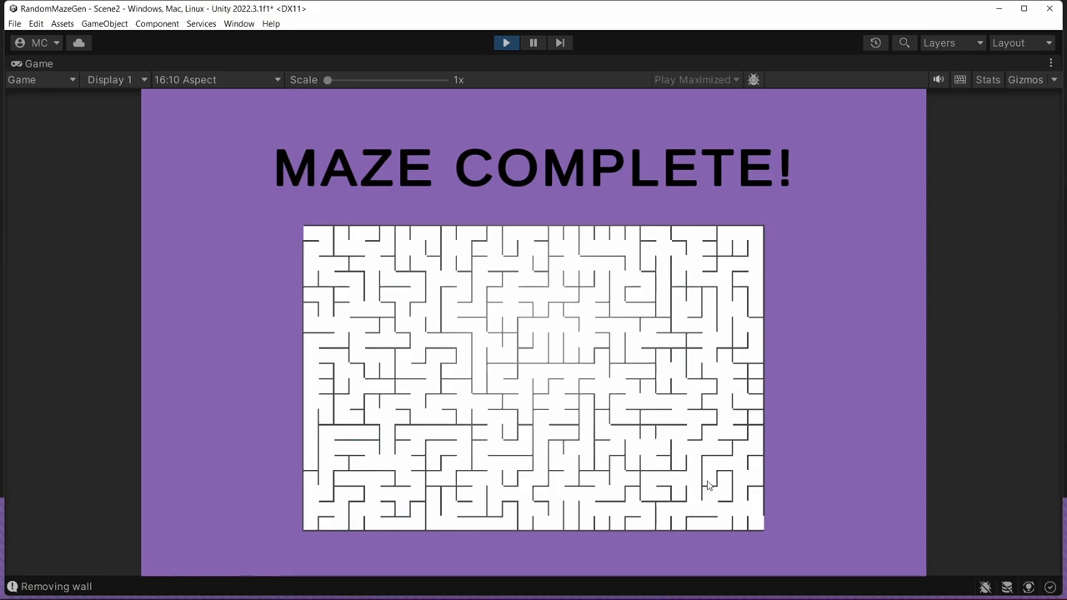
mouse_move(497, 387)
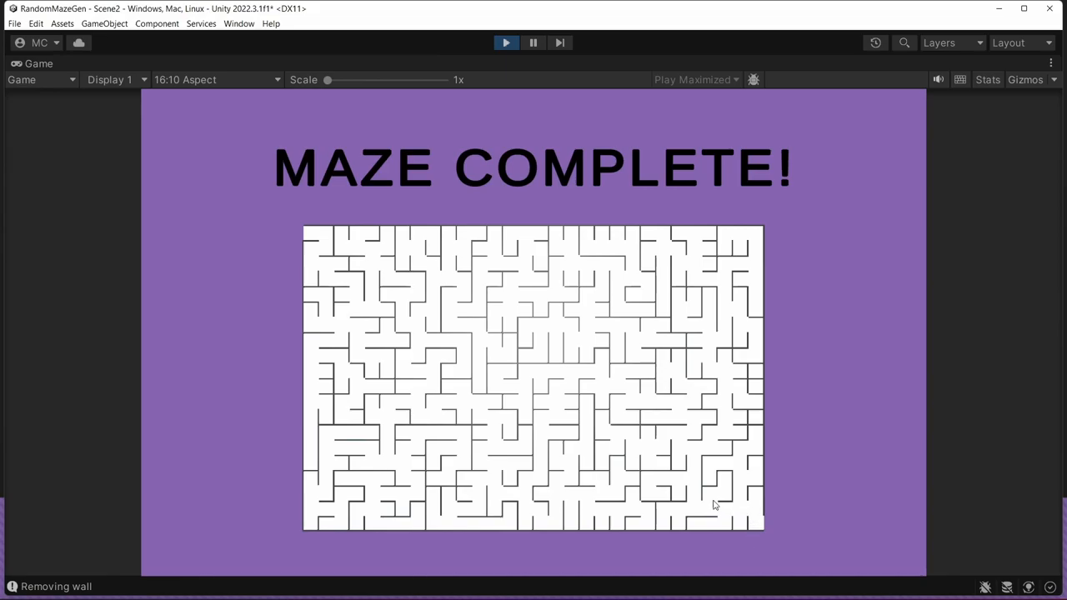
mouse_move(754, 377)
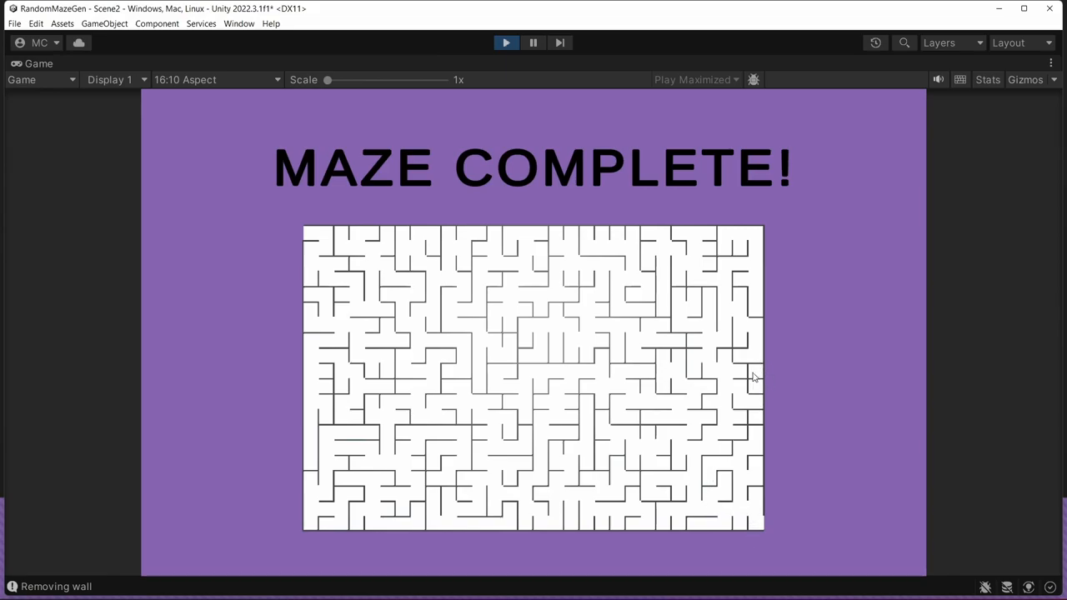
mouse_move(717, 327)
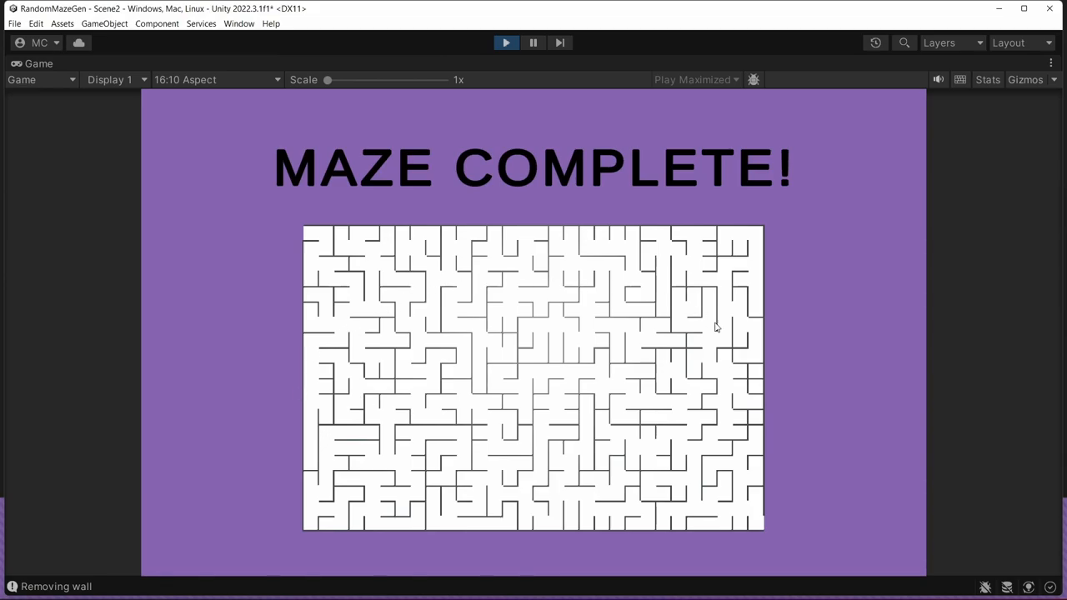
mouse_move(494, 52)
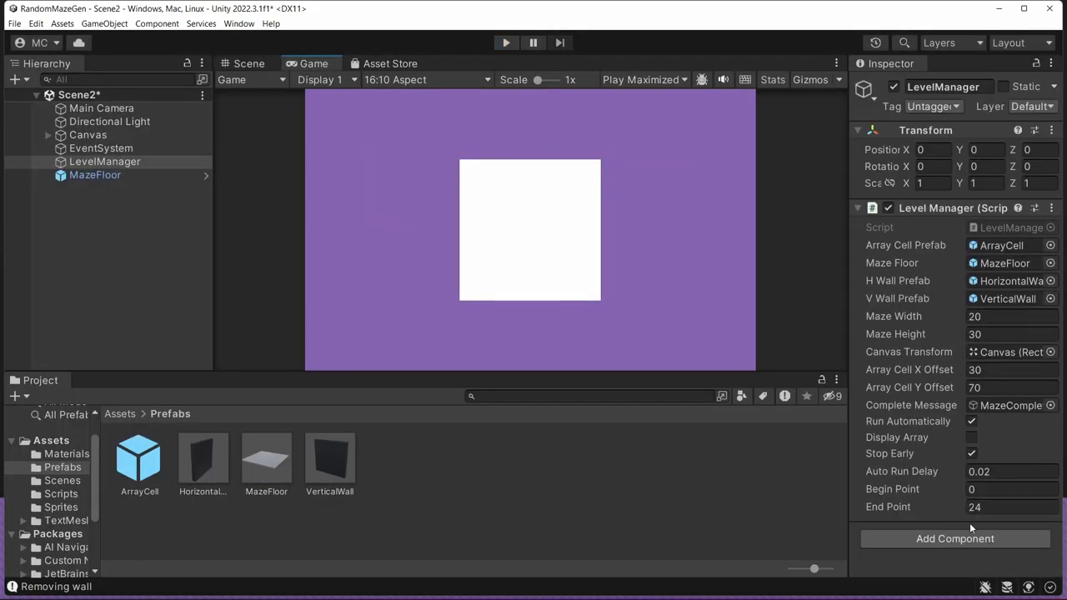
Step: Run the scene again to generate another early-stopped maze
left_click(507, 43)
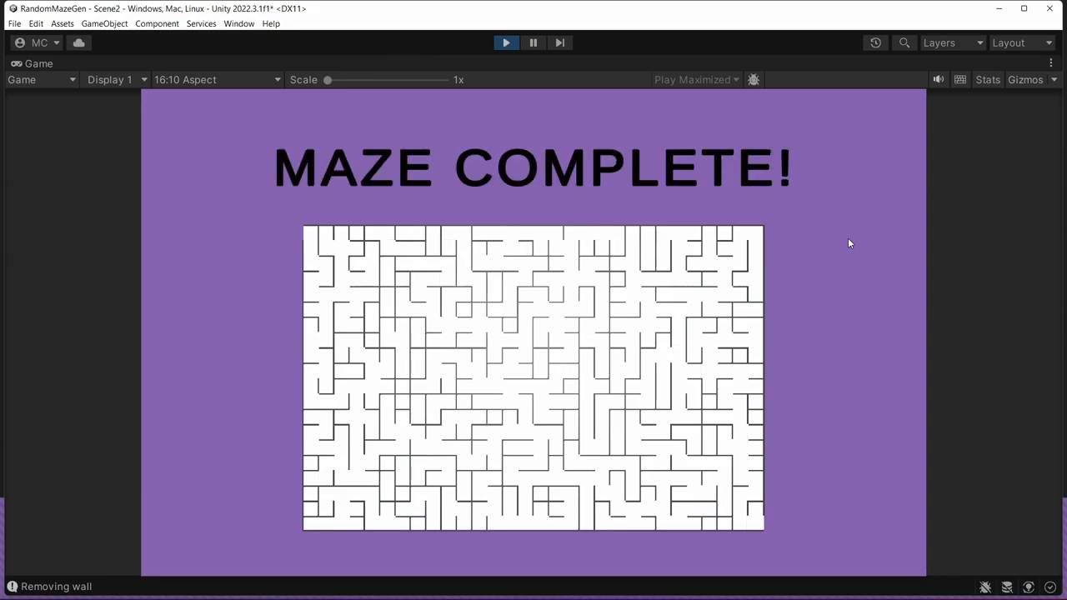
mouse_move(347, 373)
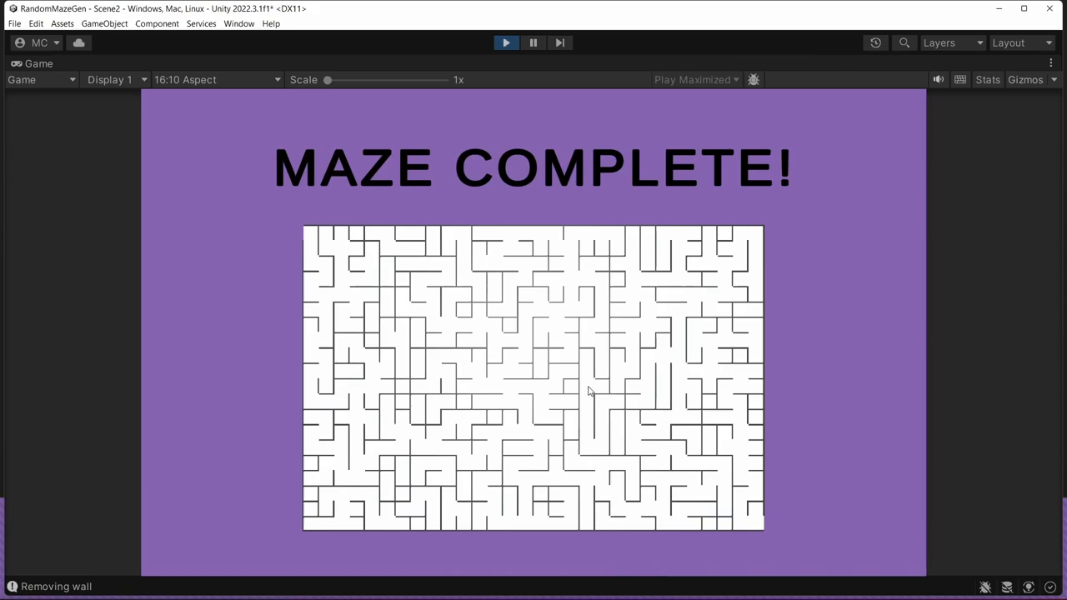
mouse_move(420, 344)
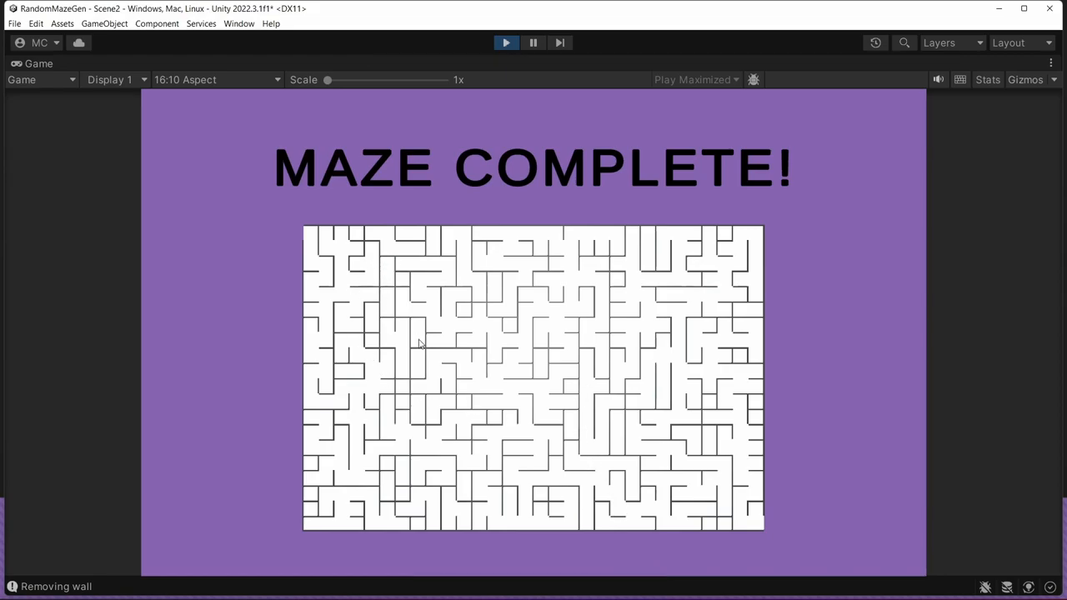
mouse_move(370, 338)
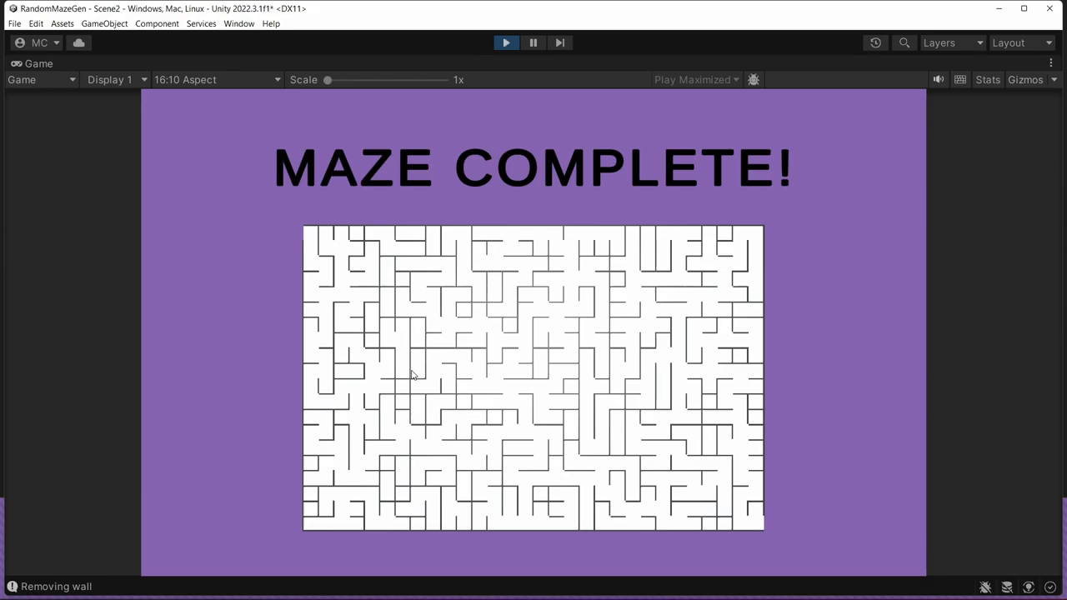
mouse_move(400, 393)
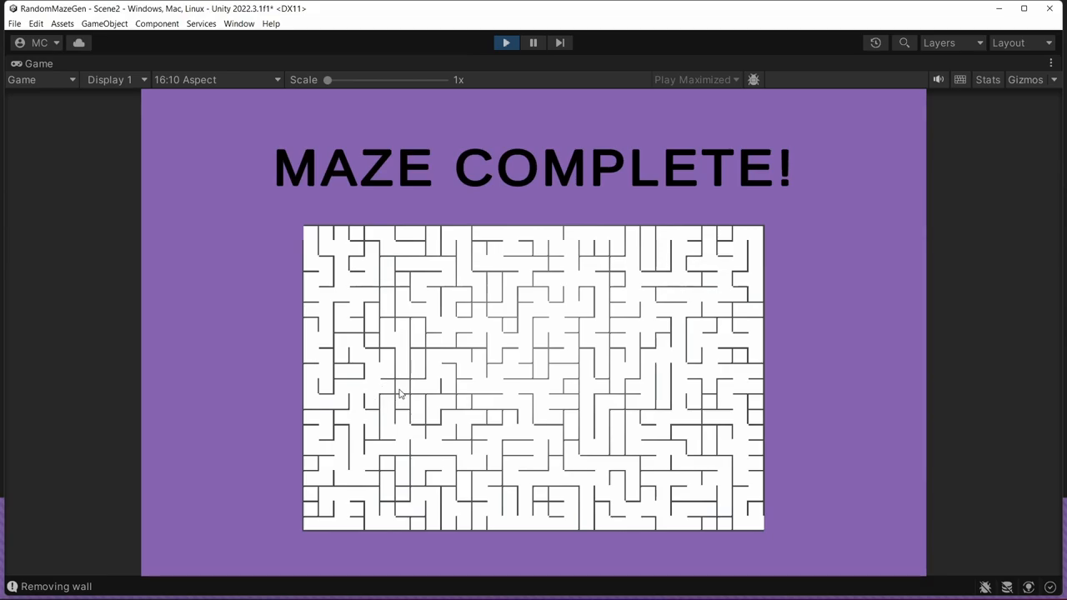